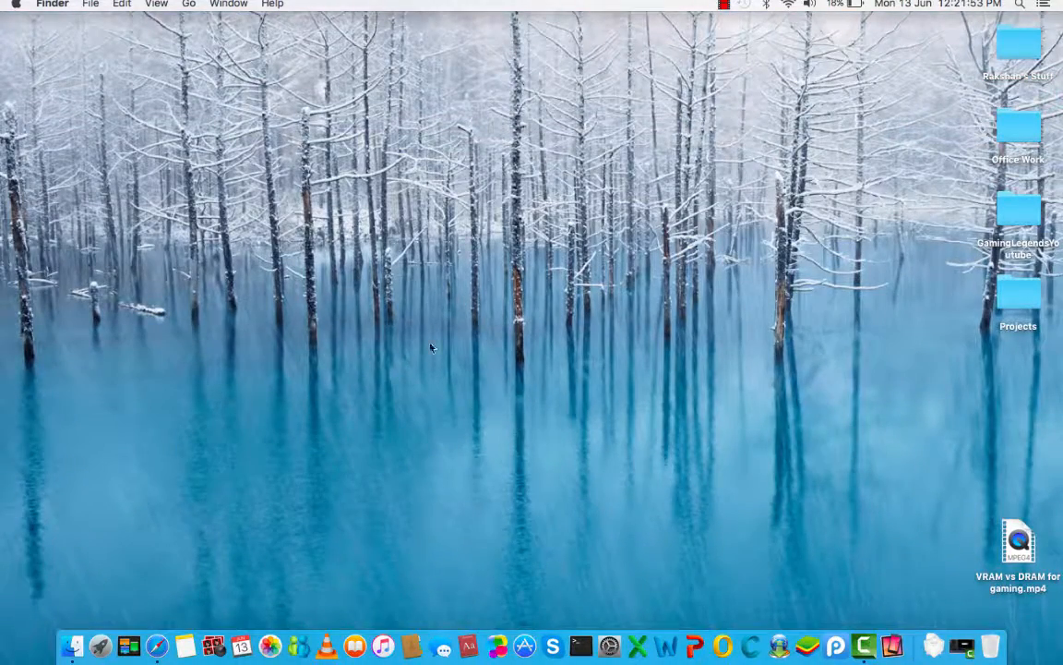
{"action": "mouse_move", "coordinate": [305, 414]}
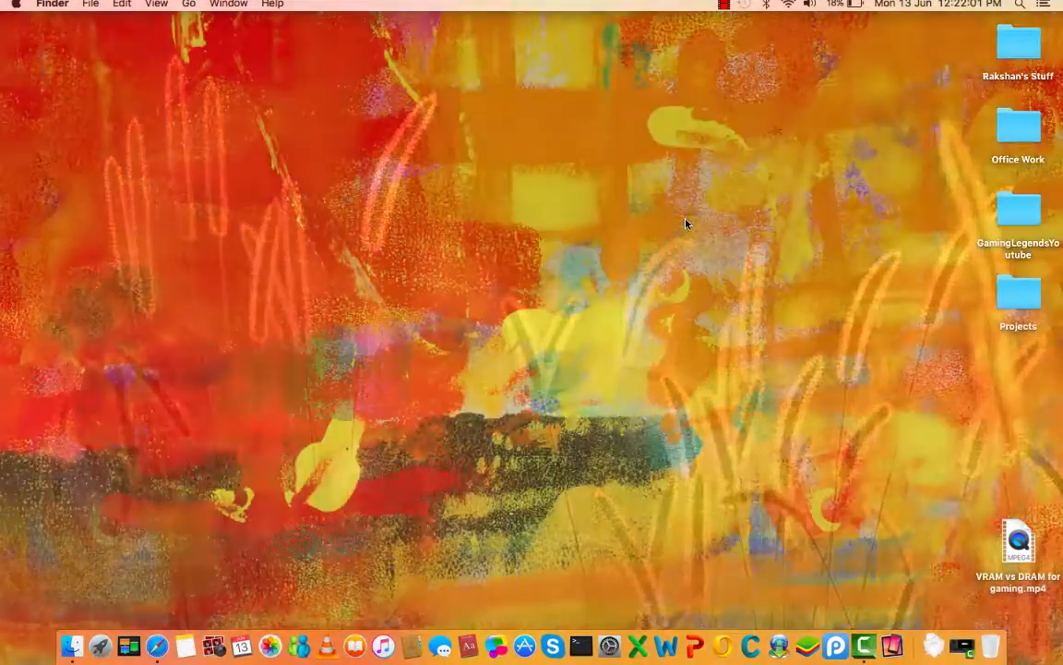
Choose About This Mac from the Apple menu to see the hardware and OS X version.
{"action": "left_click", "coordinate": [16, 5]}
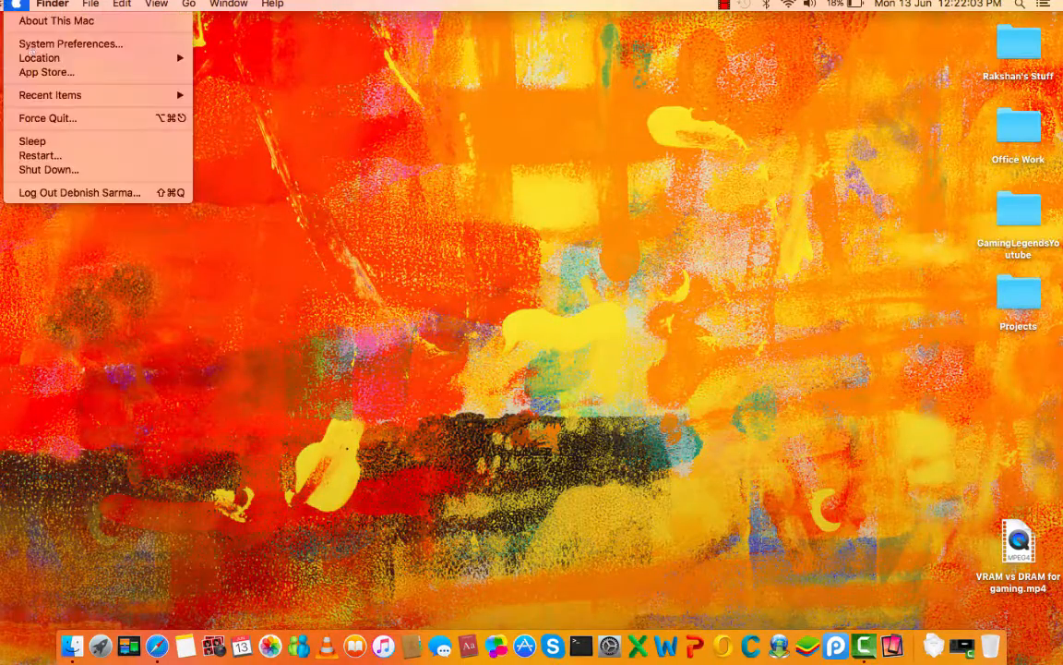
{"action": "left_click", "coordinate": [564, 216]}
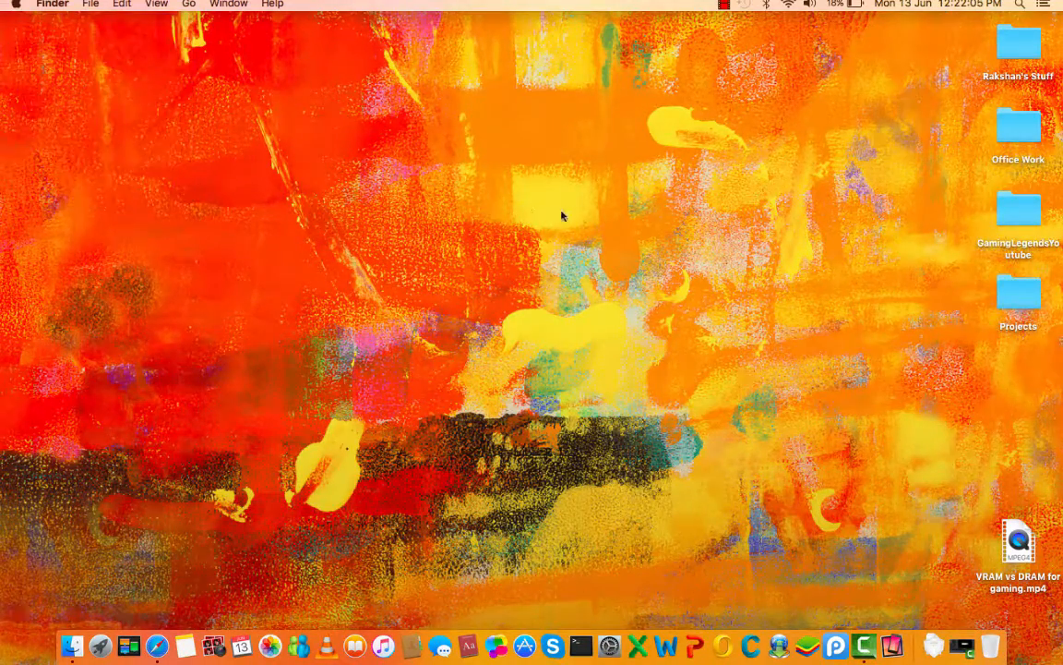
{"action": "left_click", "coordinate": [16, 5]}
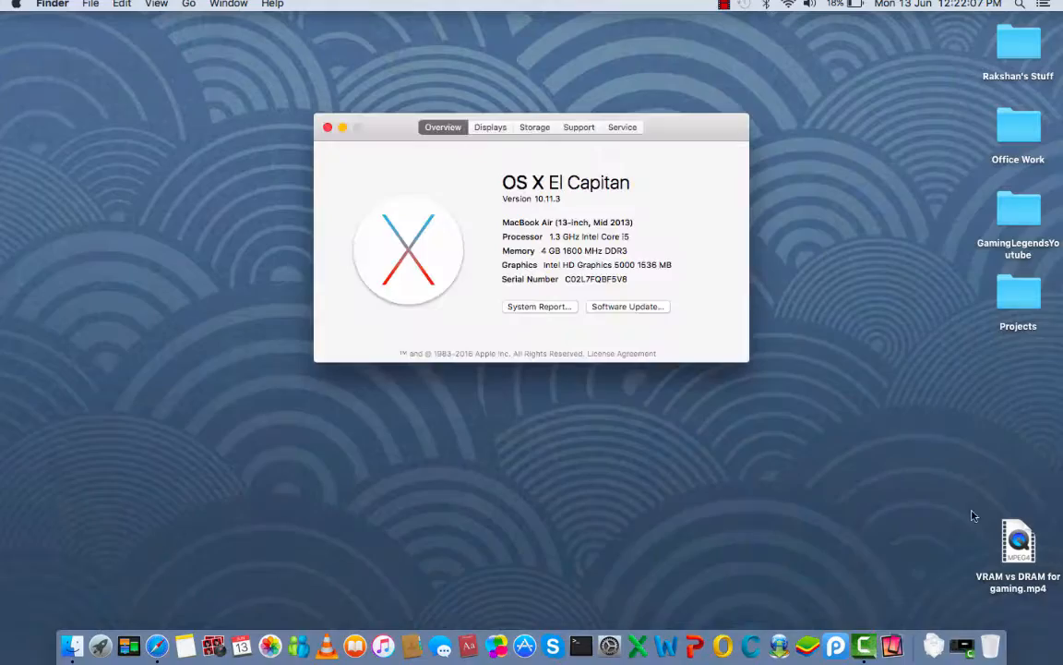
{"action": "left_click", "coordinate": [535, 126]}
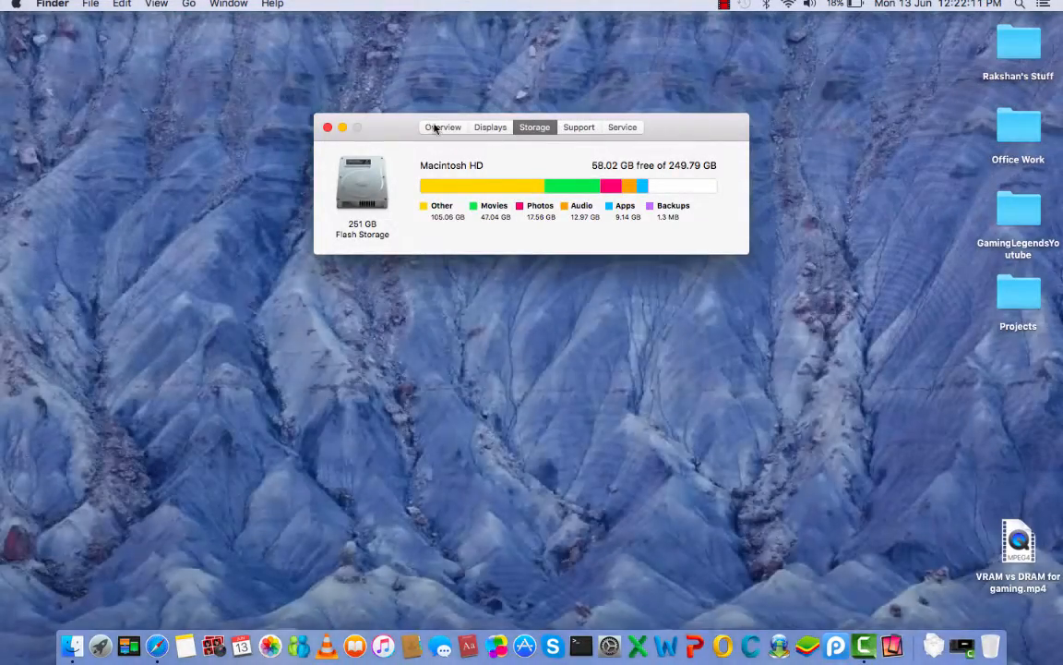
{"action": "left_click", "coordinate": [442, 127]}
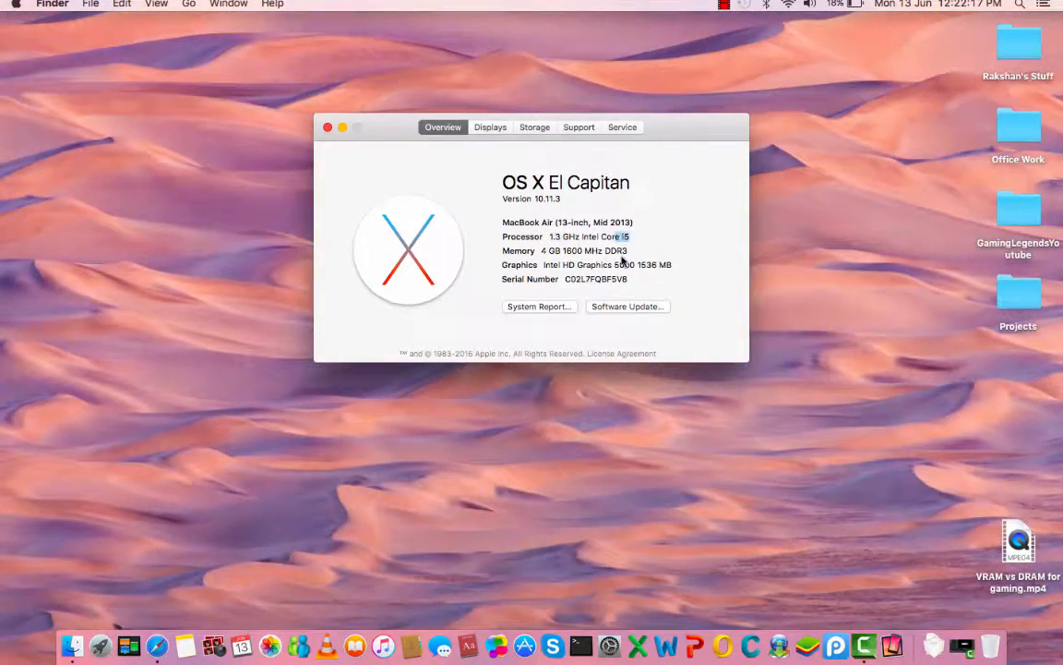
{"action": "mouse_move", "coordinate": [646, 259]}
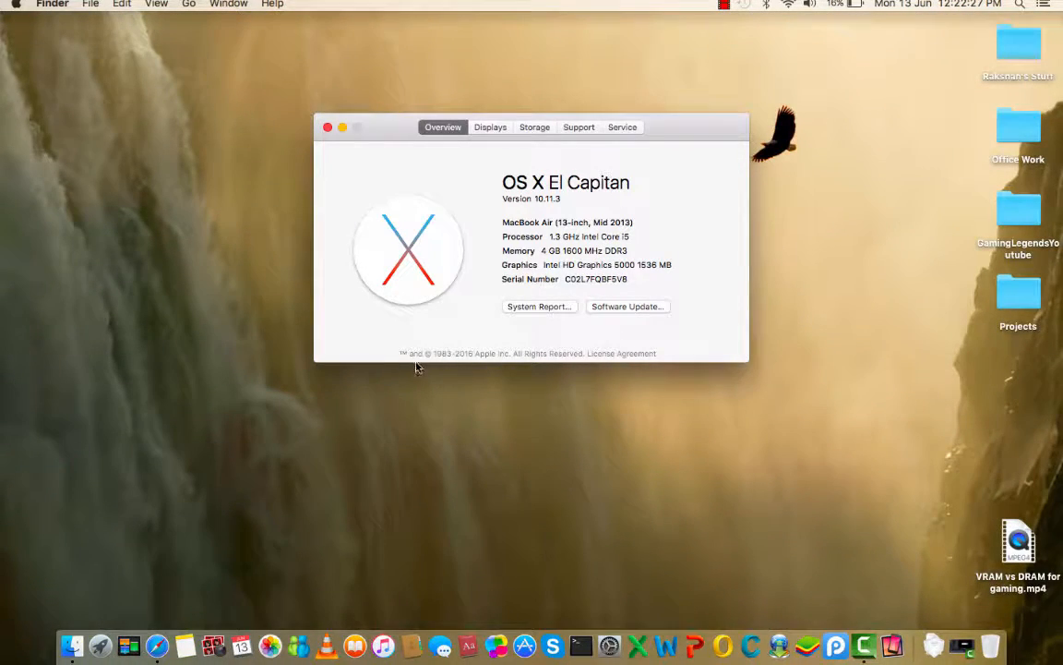
{"action": "mouse_move", "coordinate": [267, 339]}
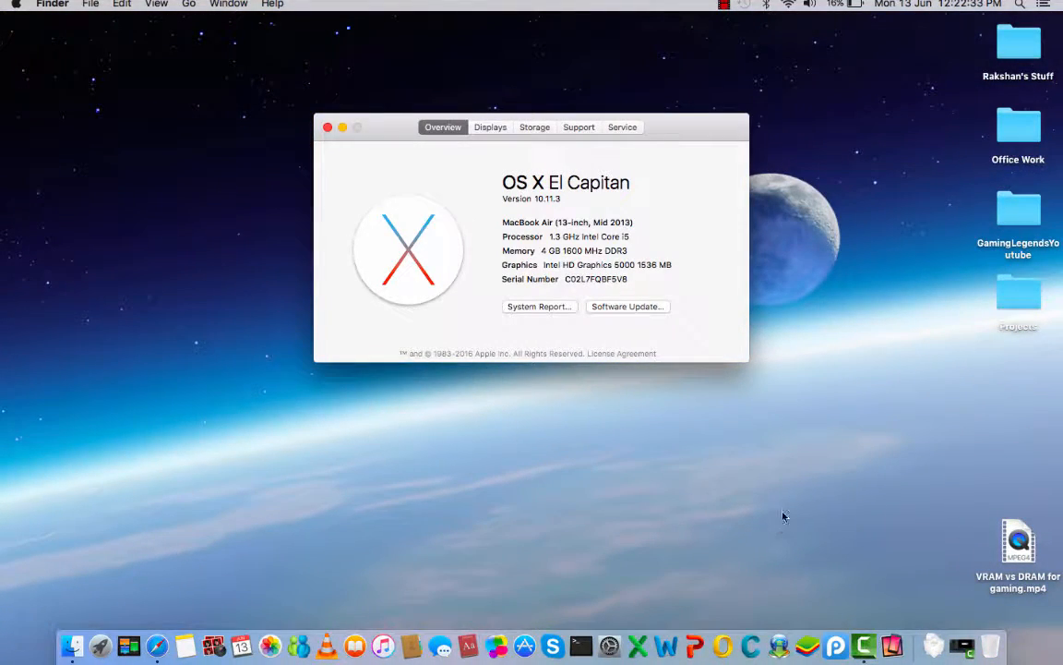
{"action": "mouse_move", "coordinate": [761, 508]}
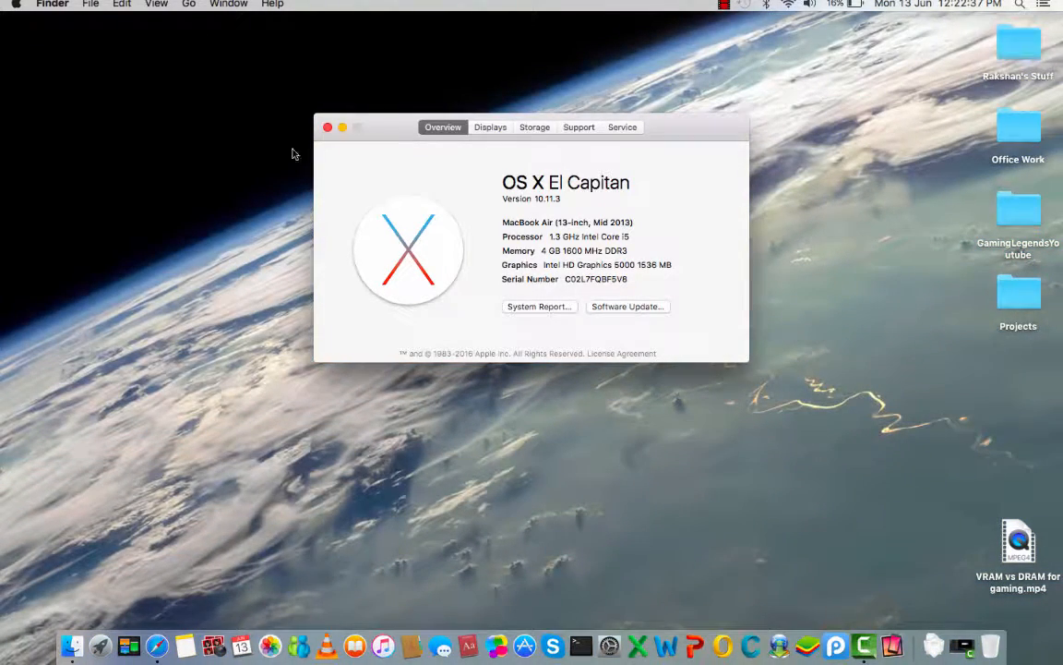
{"action": "mouse_move", "coordinate": [502, 219]}
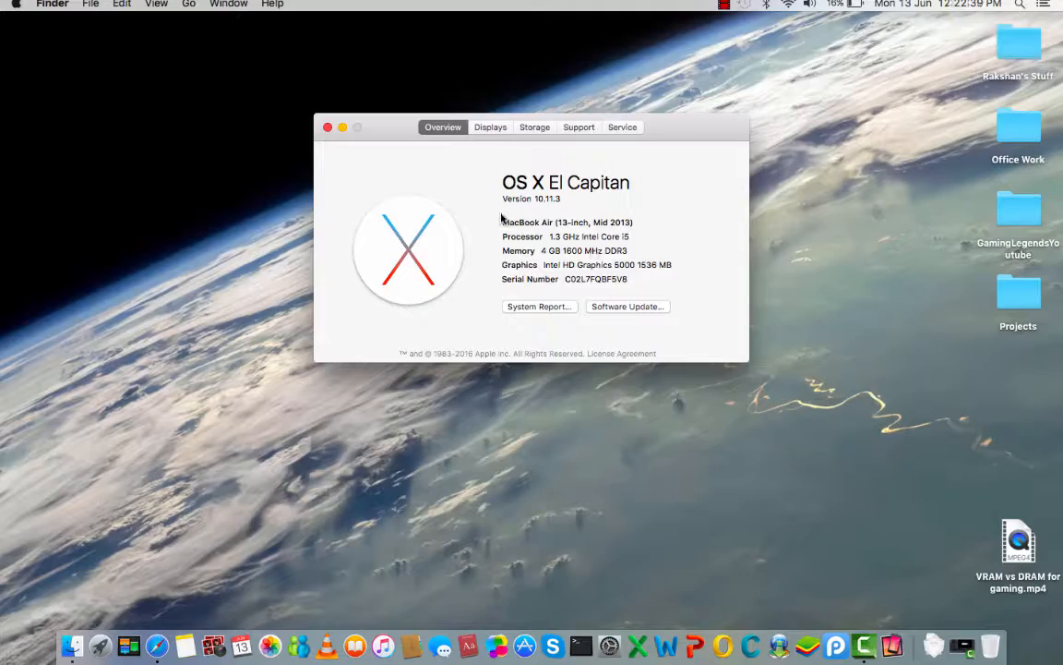
{"action": "double_click", "coordinate": [567, 221]}
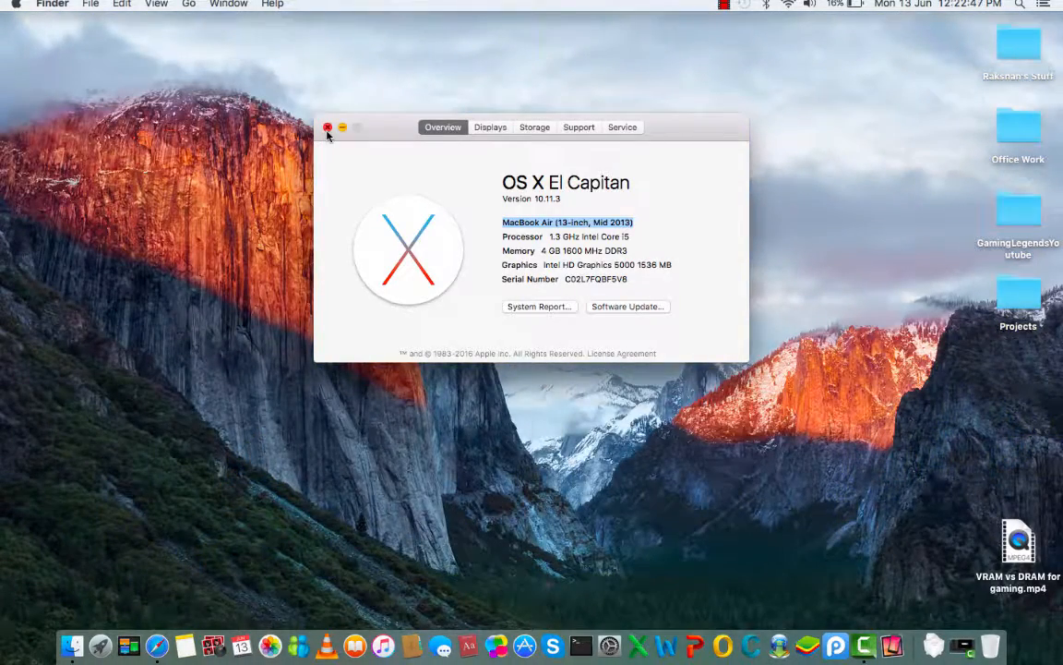
Close About This Mac, open the GTASanAndreas folder and open gta_sa.exe with Wine.
{"action": "left_click", "coordinate": [327, 126]}
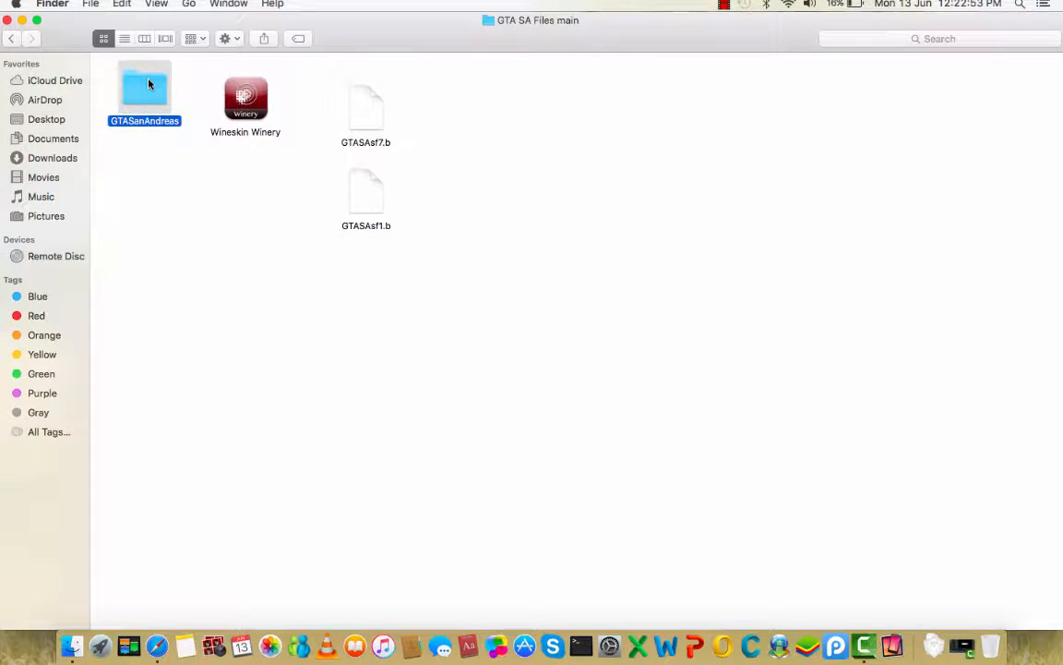
{"action": "double_click", "coordinate": [144, 85]}
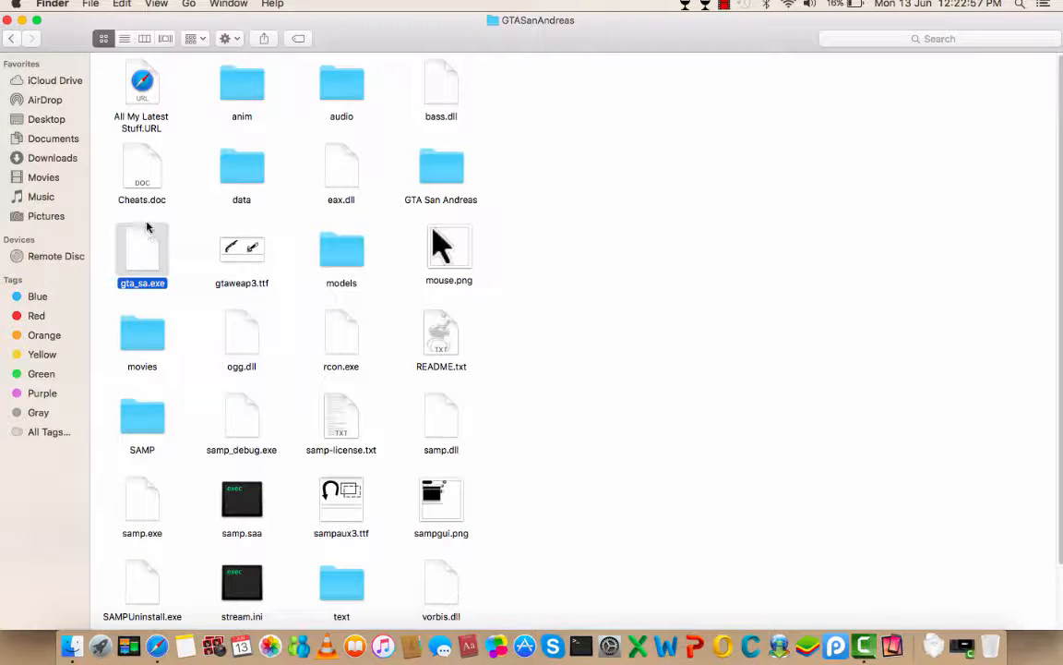
{"action": "left_click", "coordinate": [688, 6]}
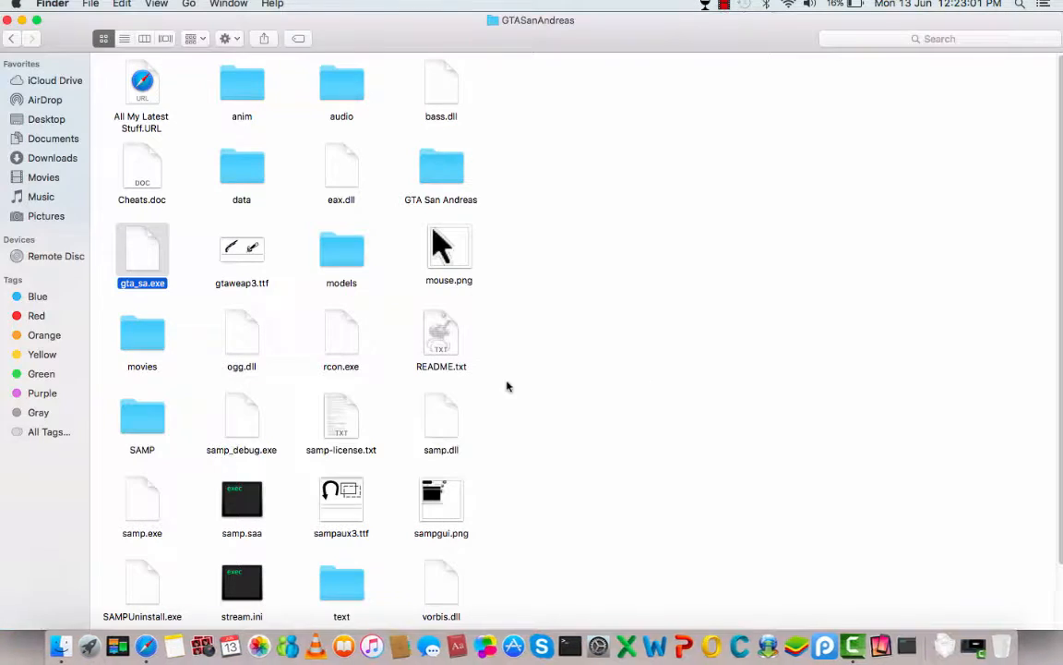
{"action": "left_click", "coordinate": [704, 5]}
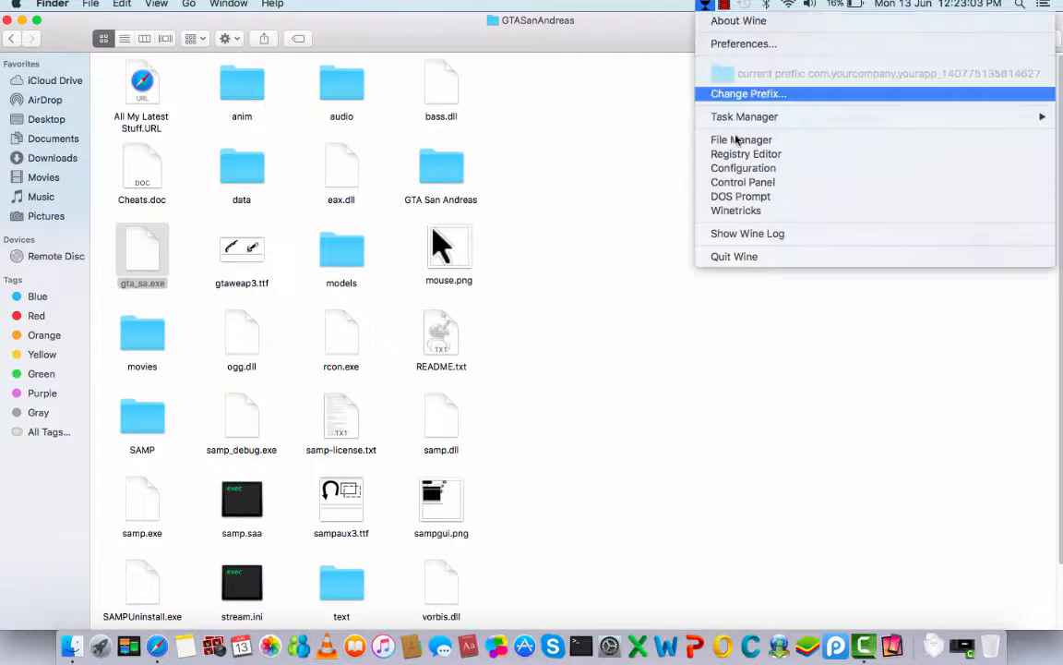
{"action": "left_click", "coordinate": [142, 254]}
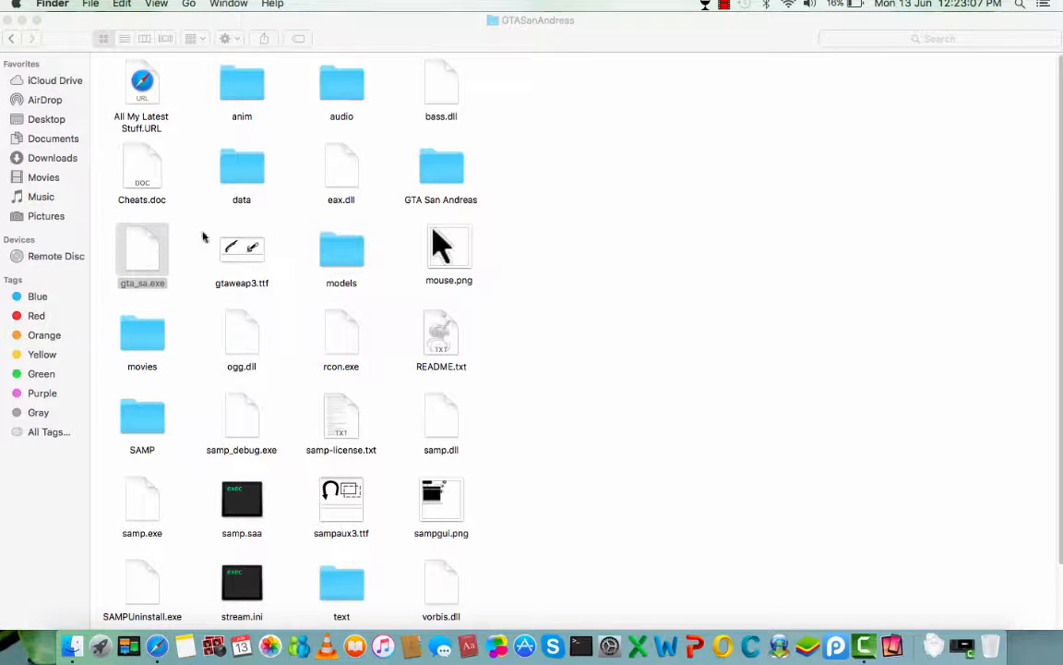
{"action": "mouse_move", "coordinate": [568, 219]}
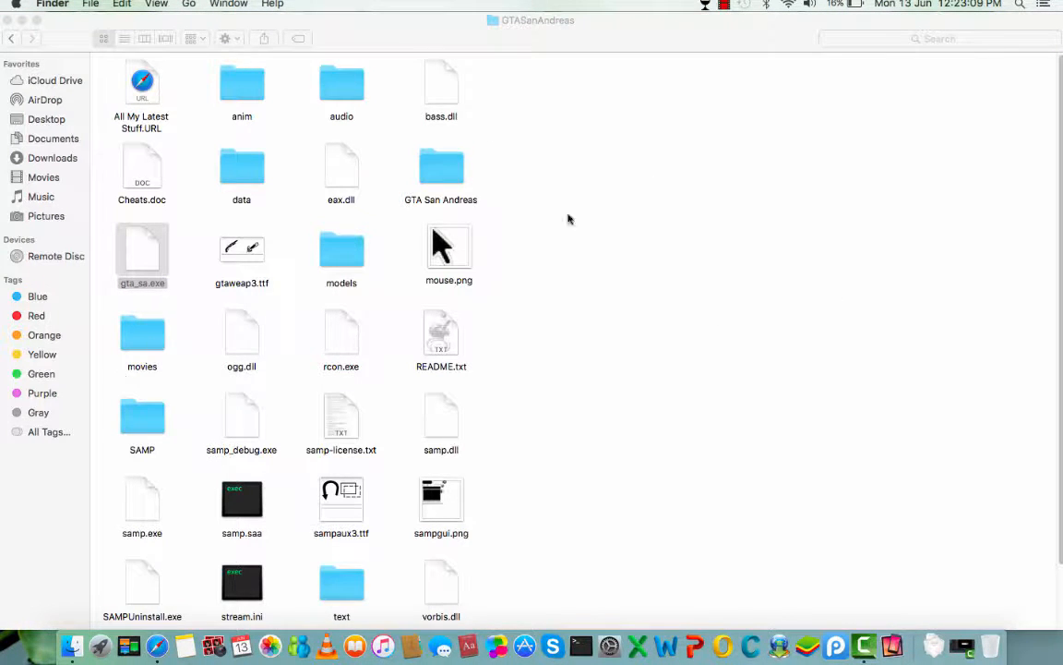
Launch gta_sa.exe under Wine, load a saved game and fire the rocket launcher.
{"action": "double_click", "coordinate": [142, 250]}
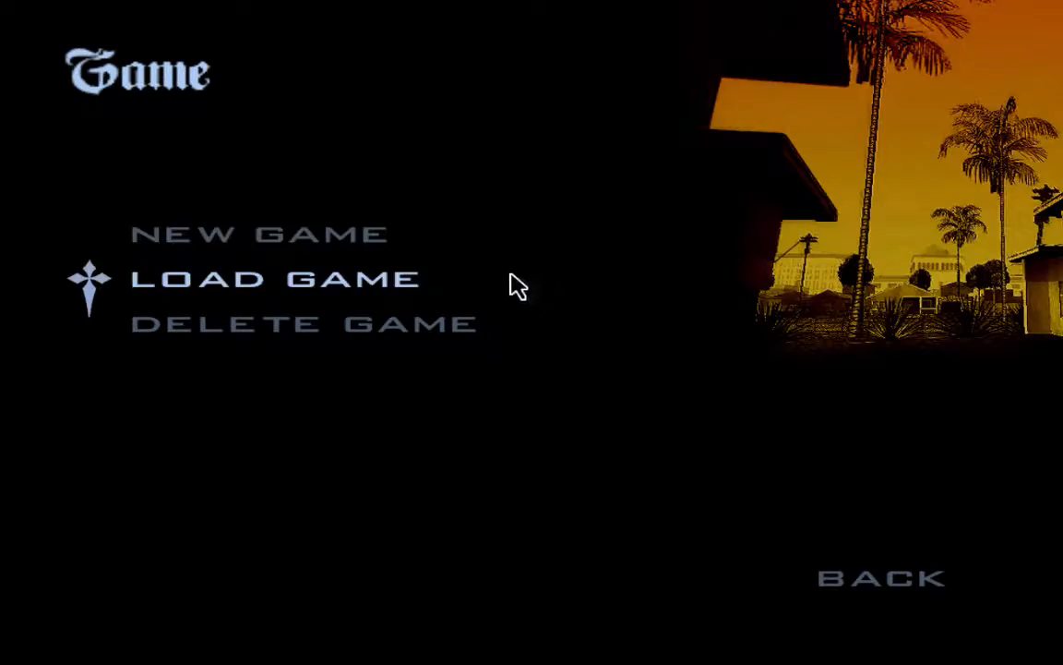
{"action": "left_click", "coordinate": [273, 278]}
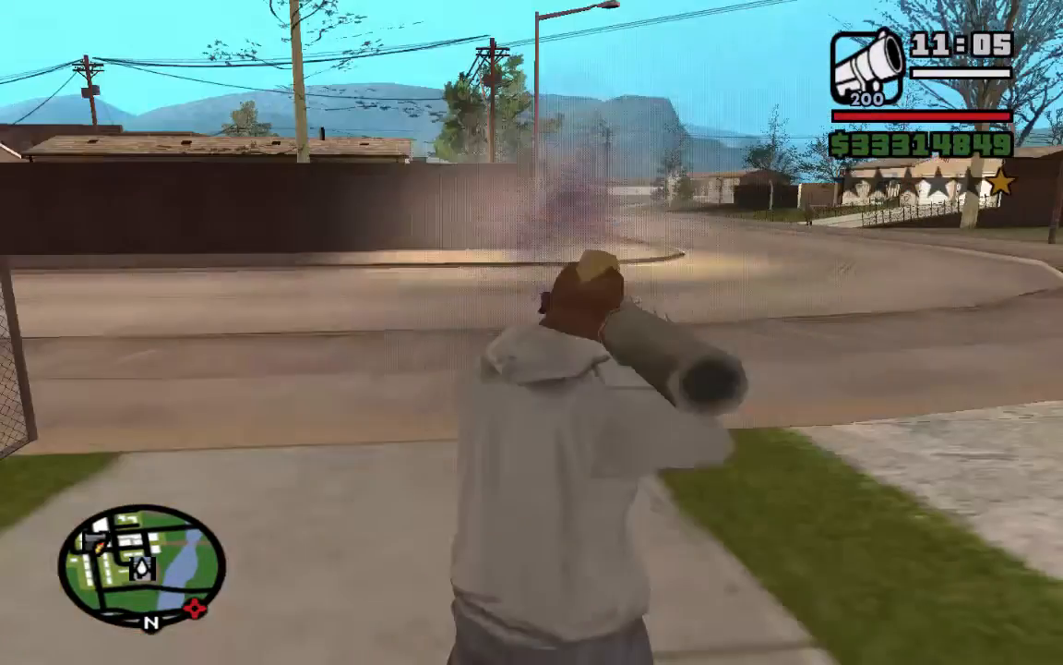
{"action": "left_click", "coordinate": [531, 332]}
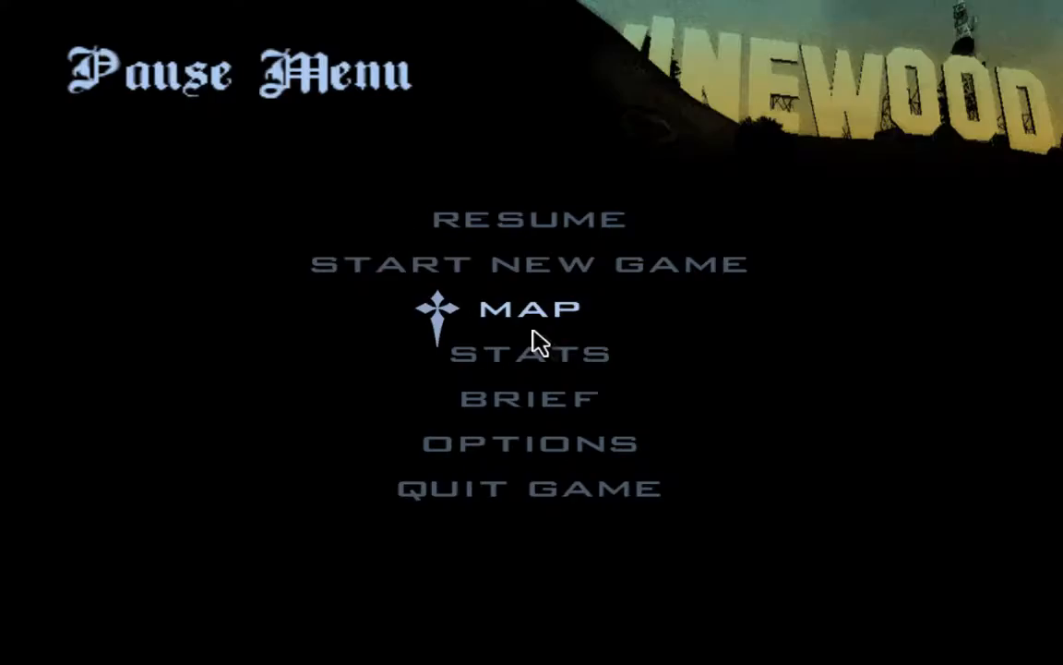
Review the game's advanced display settings, showing 1024 x 768 resolution.
{"action": "left_click", "coordinate": [529, 443]}
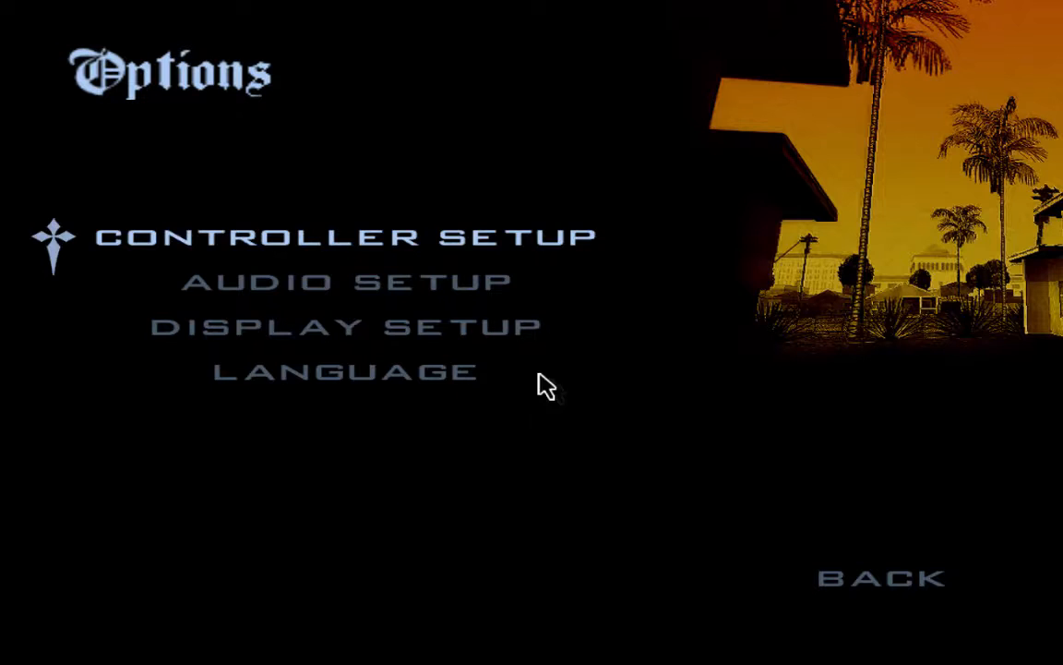
{"action": "left_click", "coordinate": [346, 325]}
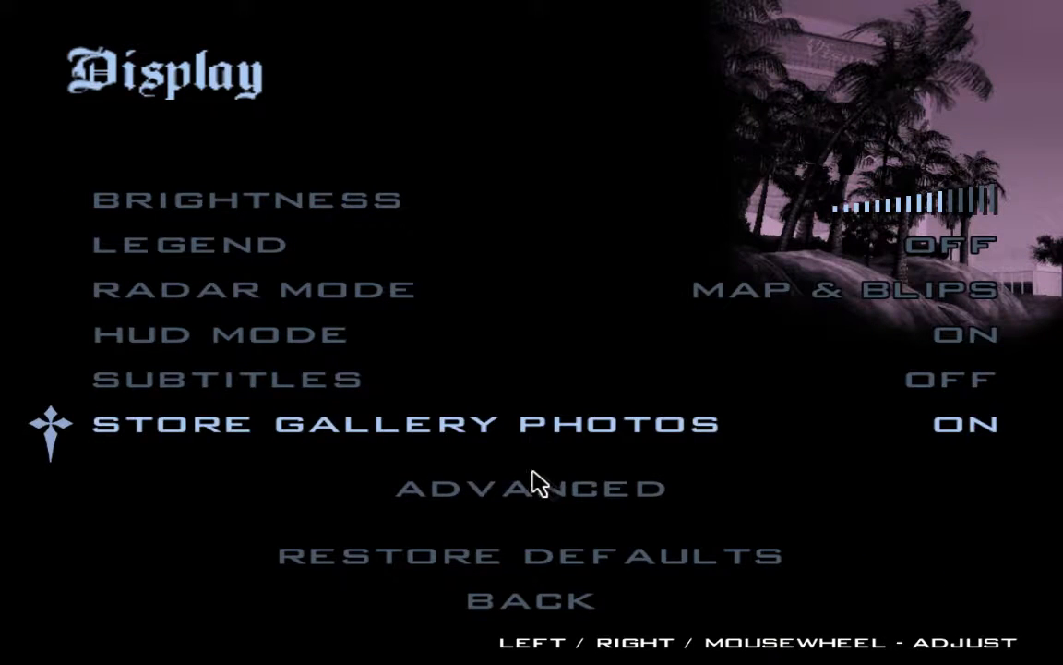
{"action": "left_click", "coordinate": [531, 487]}
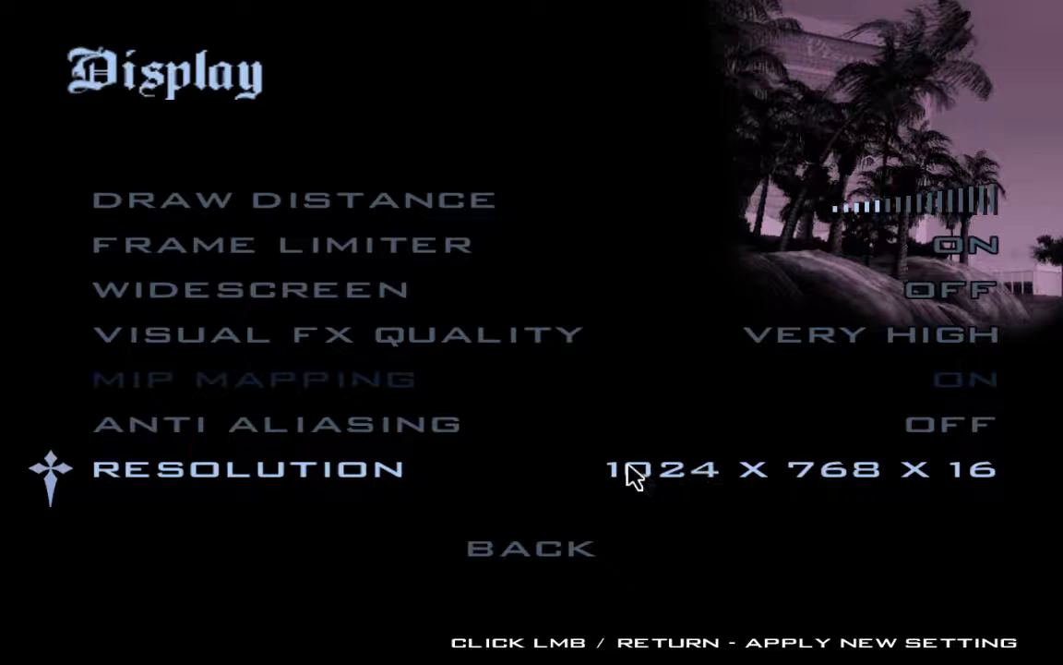
{"action": "left_click", "coordinate": [636, 468]}
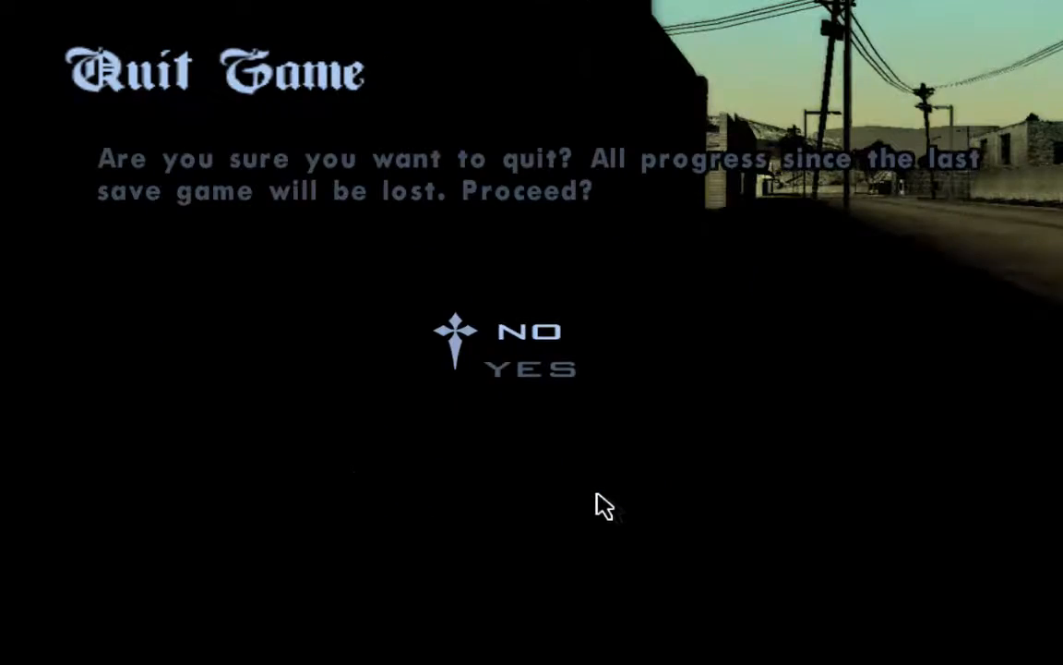
Select YES on the Quit Game screen to exit to the Mac desktop.
{"action": "left_click", "coordinate": [538, 367]}
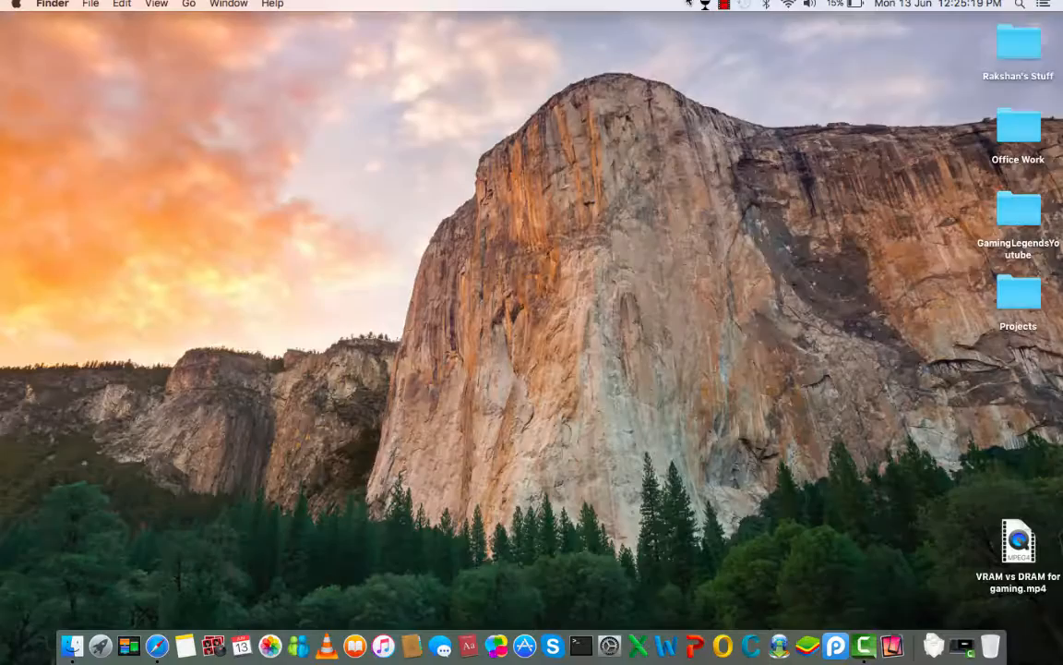
View About Wine from the Wine menu-bar icon, showing version 1.6.1, then close it.
{"action": "left_click", "coordinate": [723, 5]}
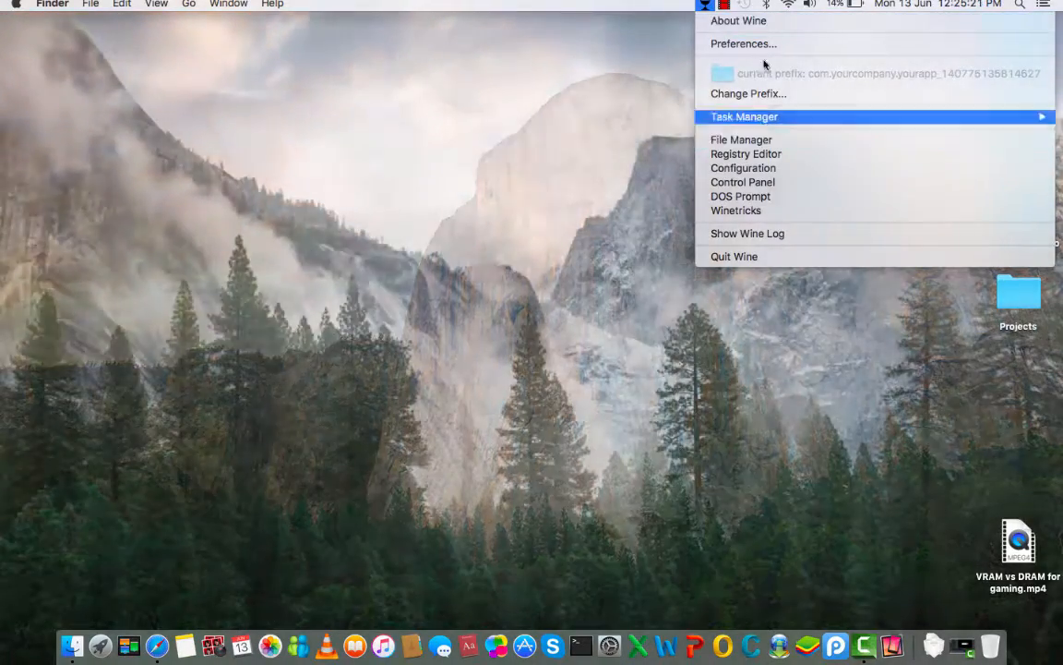
{"action": "left_click", "coordinate": [739, 20]}
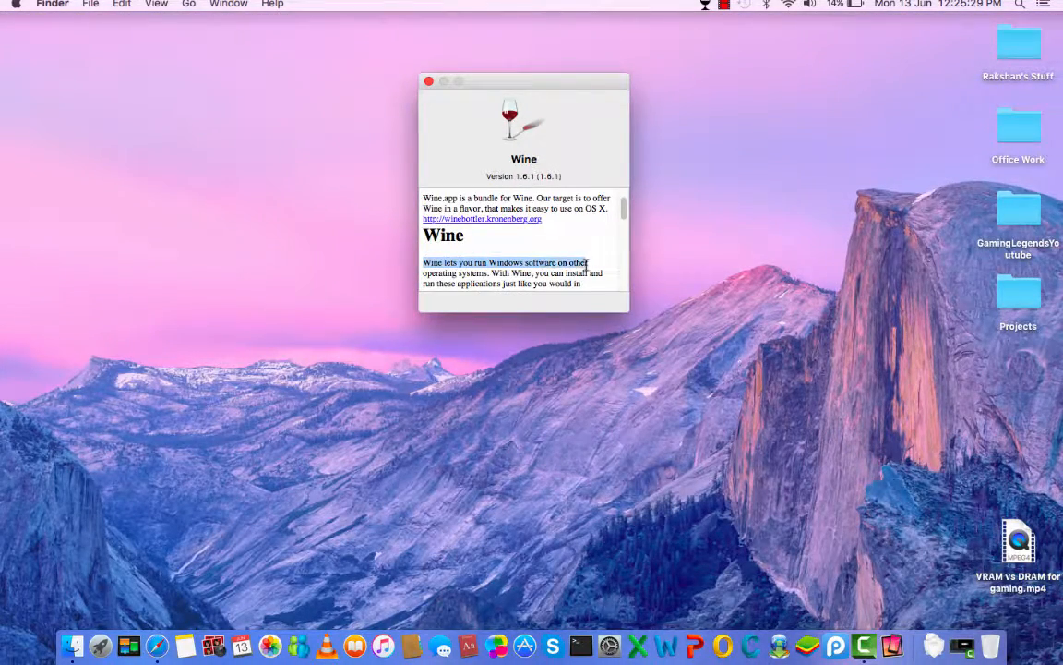
{"action": "left_click", "coordinate": [428, 81]}
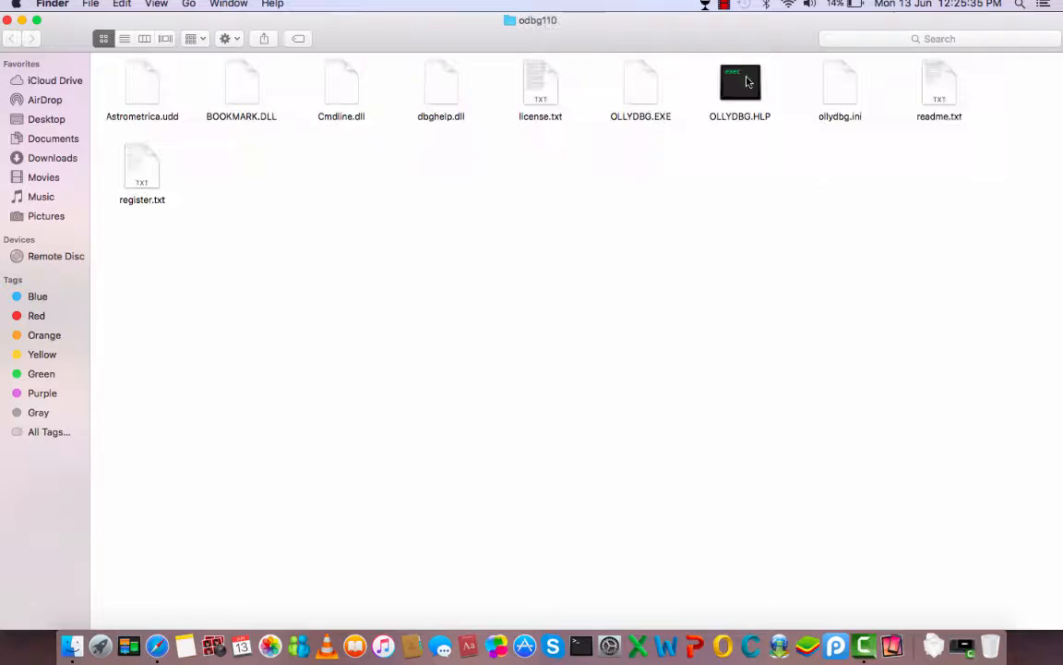
Launch OLLYDBG.EXE under Wine and dismiss the missing UDD directory warning.
{"action": "left_click", "coordinate": [641, 83]}
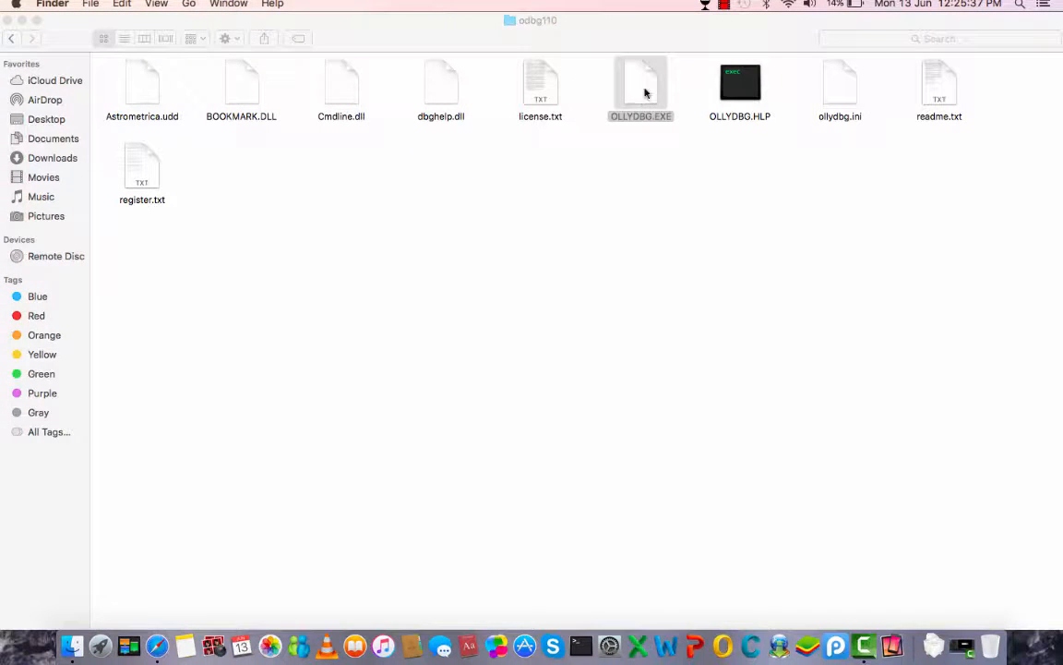
{"action": "double_click", "coordinate": [641, 83]}
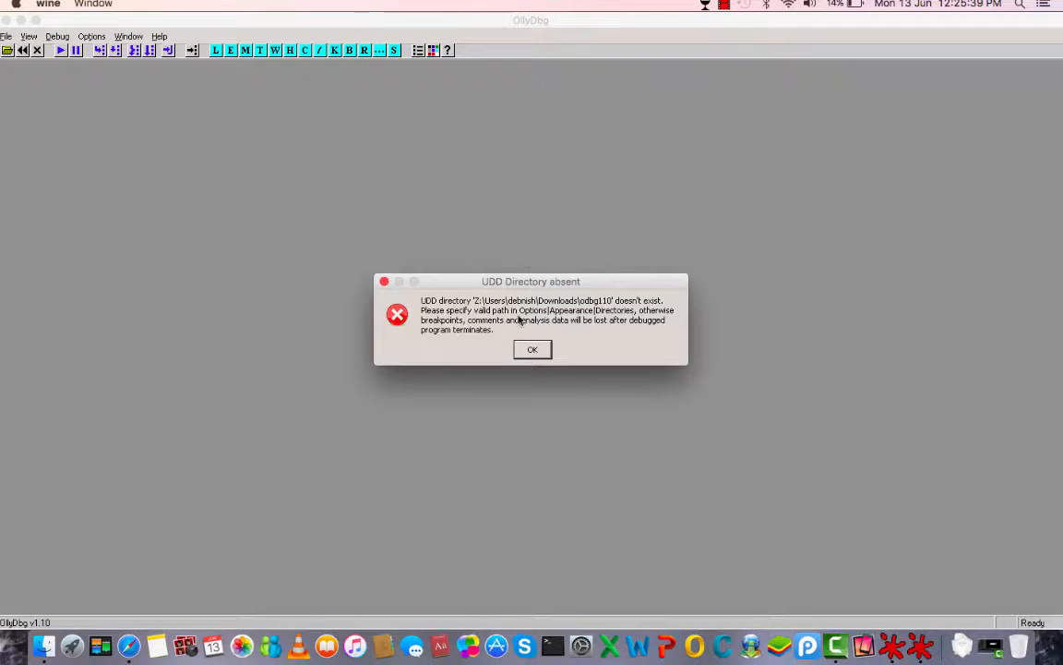
{"action": "left_click", "coordinate": [531, 349]}
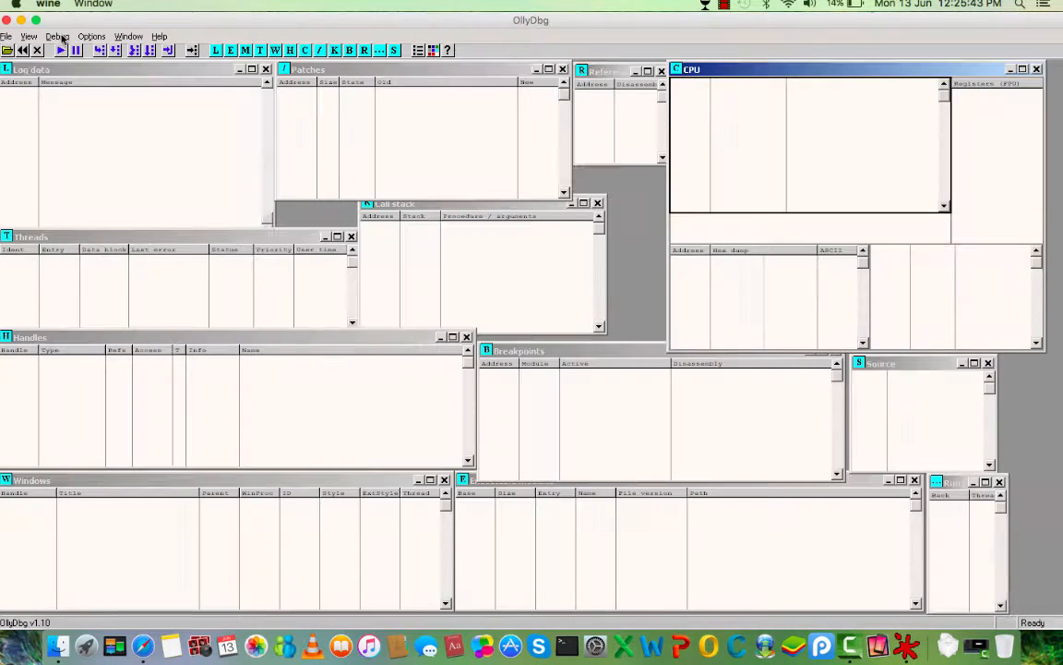
Load control.exe from the system32 folder into OllyDbg.
{"action": "left_click", "coordinate": [7, 36]}
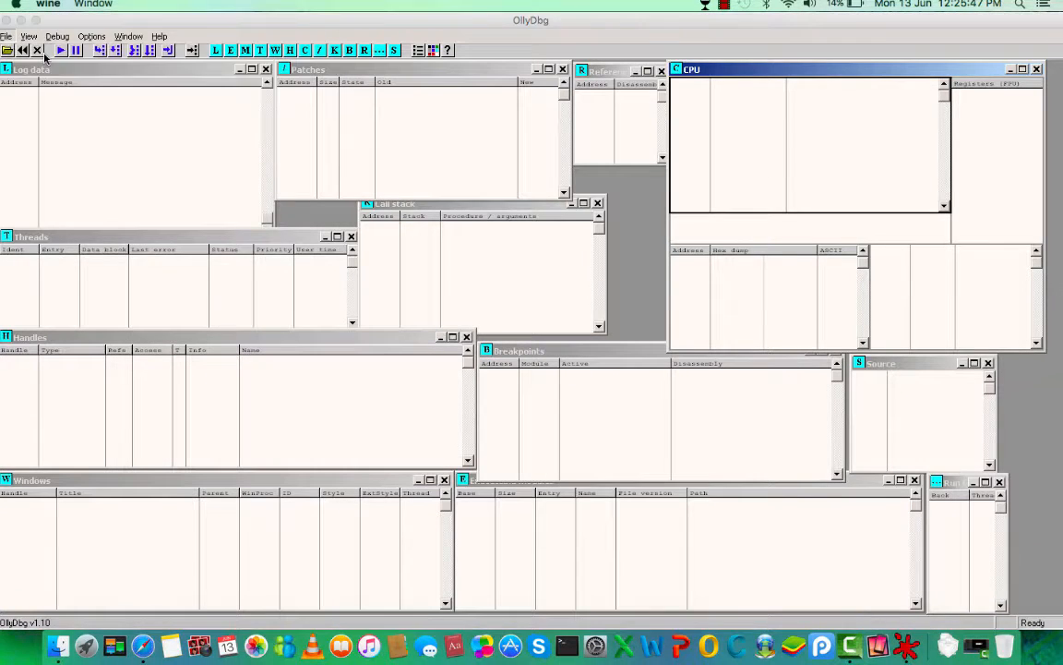
{"action": "left_click", "coordinate": [7, 50]}
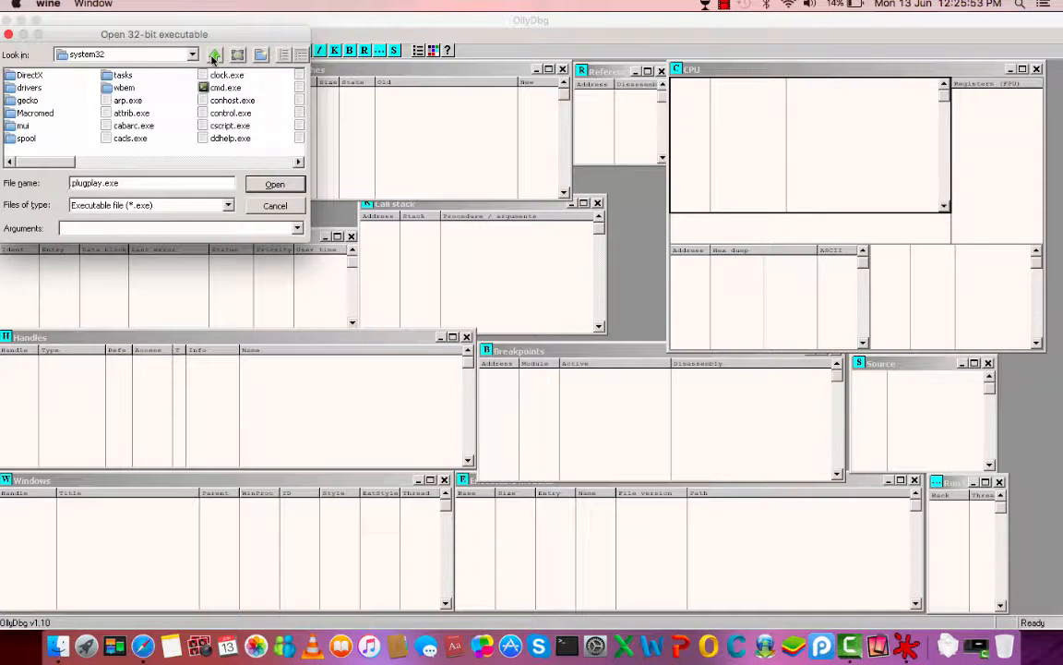
{"action": "left_click", "coordinate": [230, 112]}
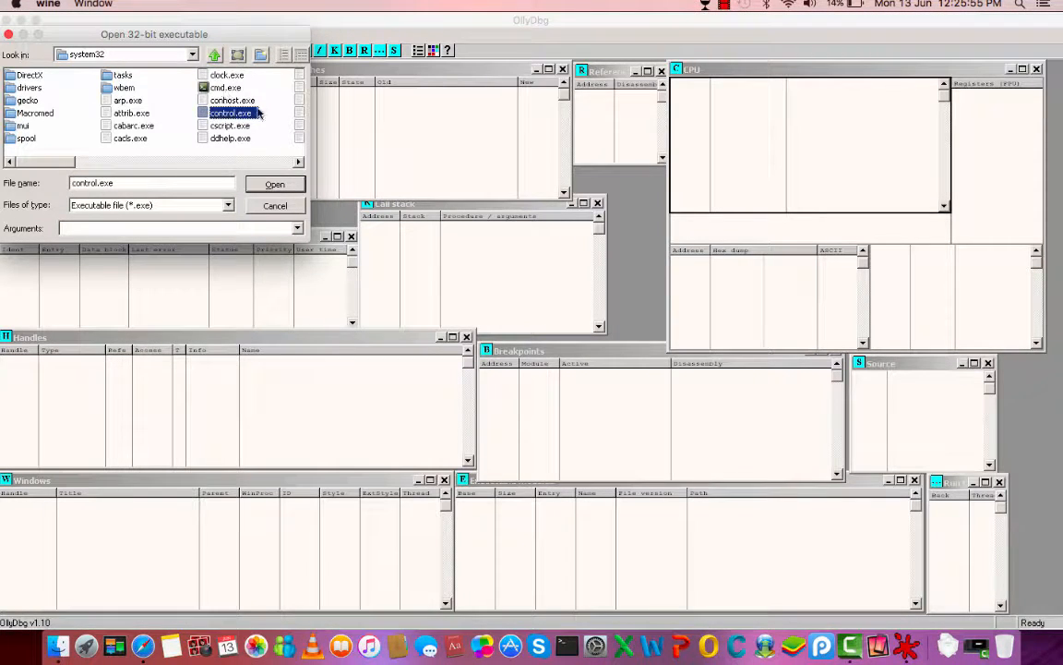
{"action": "left_click", "coordinate": [275, 183]}
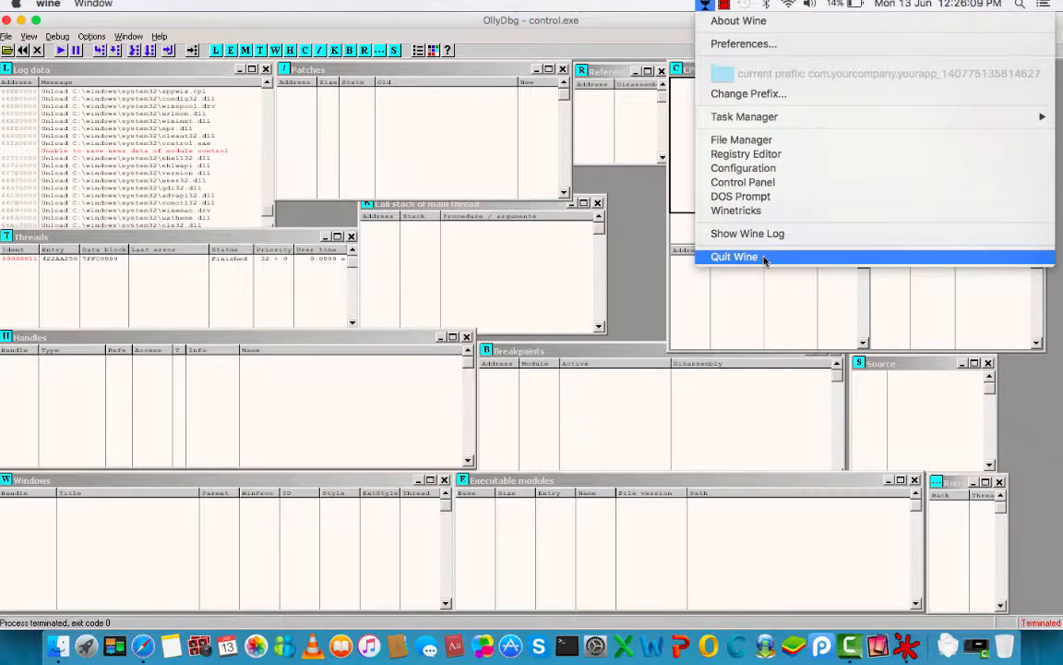
Choose Quit Wine from the menu-bar icon, closing OllyDbg and control.exe.
{"action": "left_click", "coordinate": [734, 256]}
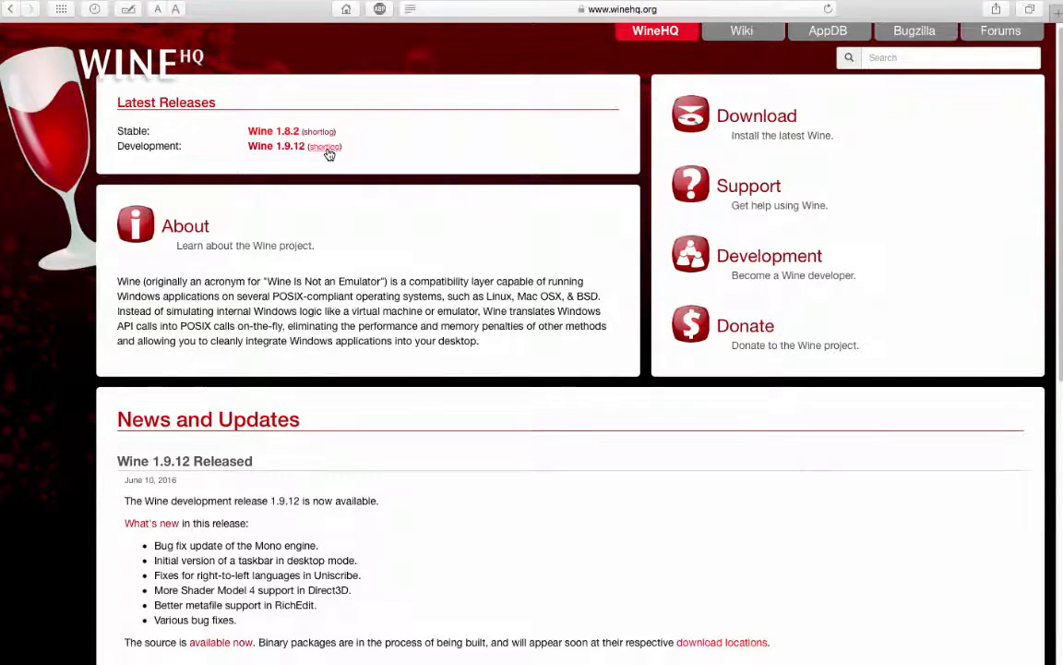
{"action": "left_click", "coordinate": [324, 146]}
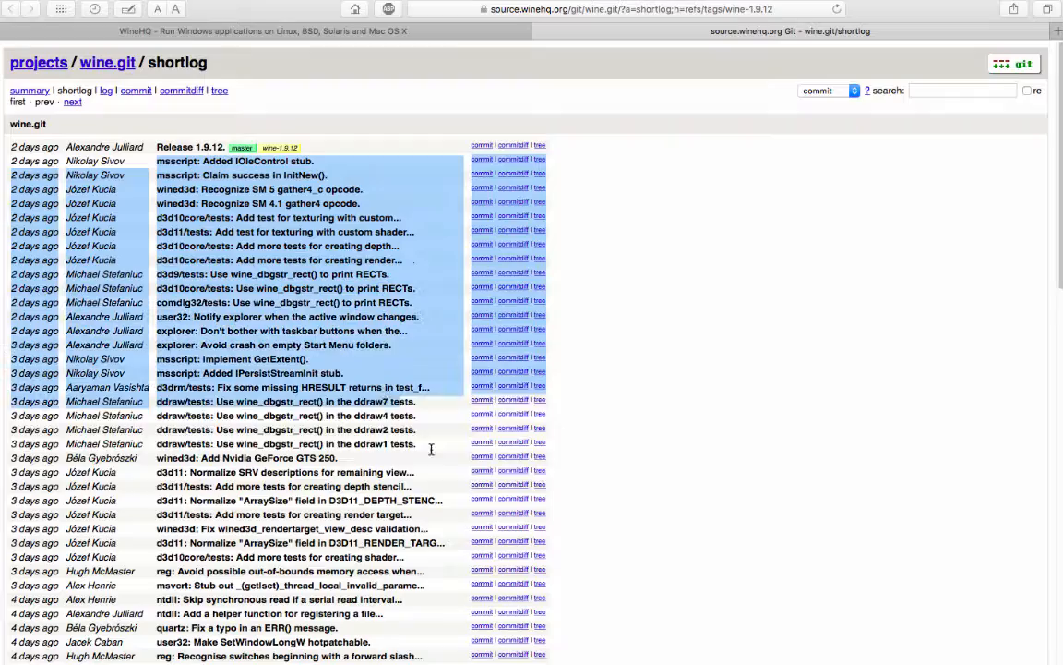
{"action": "scroll", "scroll_direction": "down", "scroll_amount": 3}
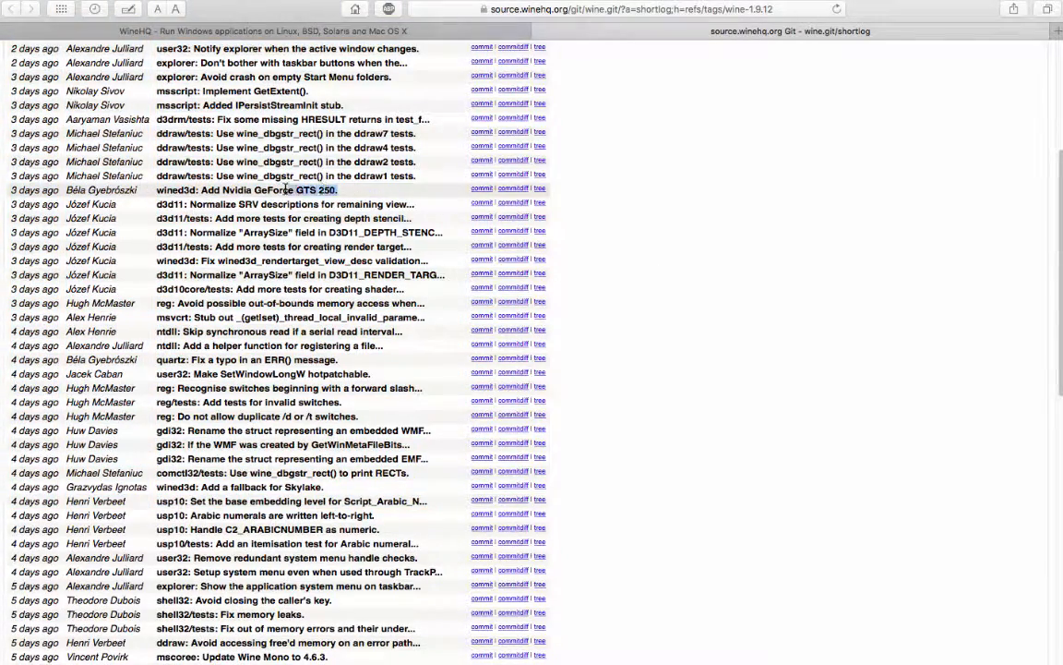
{"action": "double_click", "coordinate": [246, 189]}
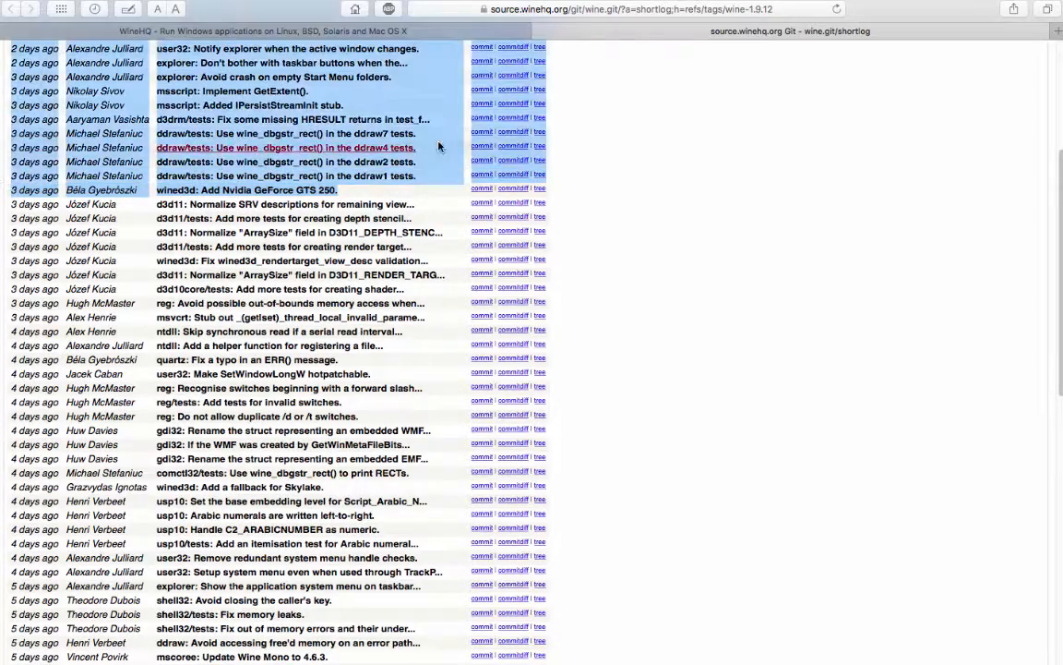
{"action": "scroll", "scroll_direction": "up", "scroll_amount": 3}
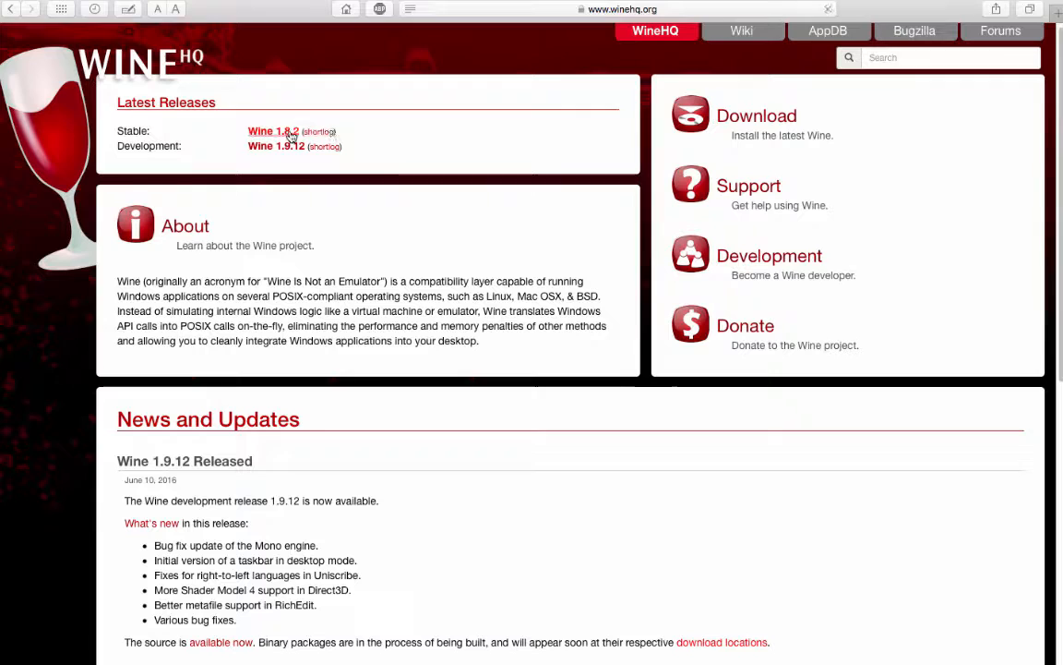
Open the Wine 1.8.2 announcement and follow the wine-1.8.2.tar.bz2 download link.
{"action": "left_click", "coordinate": [273, 131]}
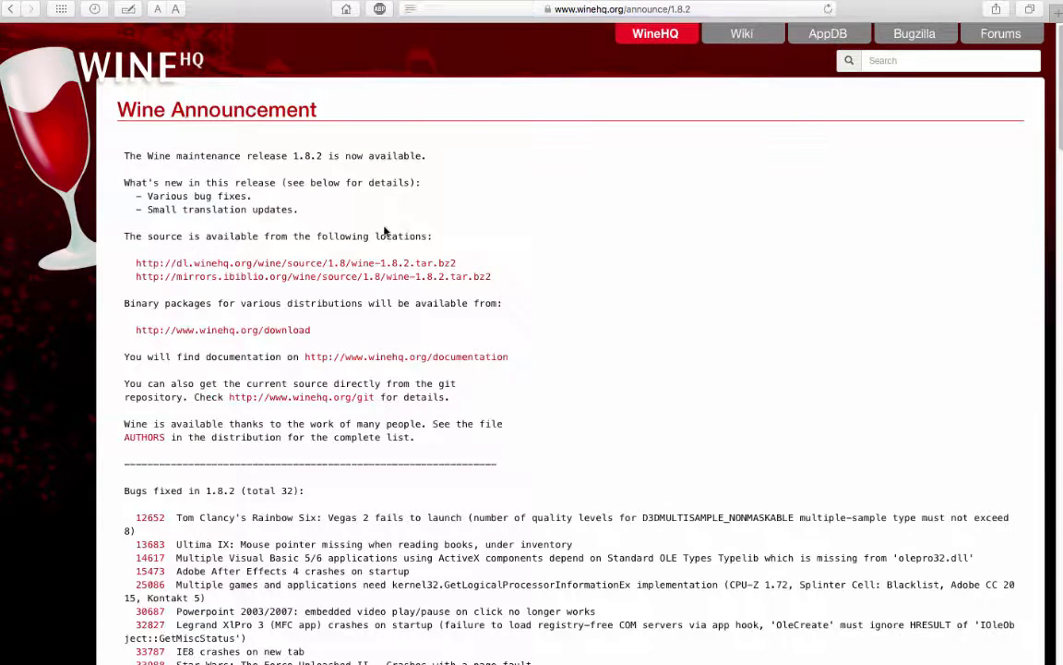
{"action": "left_click", "coordinate": [295, 262]}
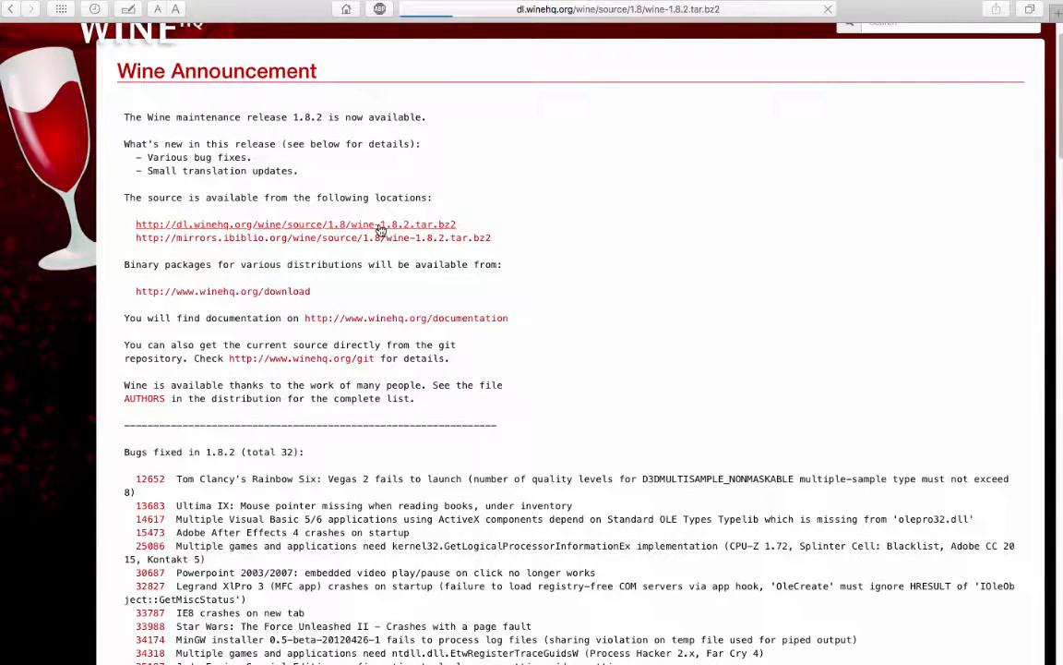
{"action": "left_click", "coordinate": [295, 225]}
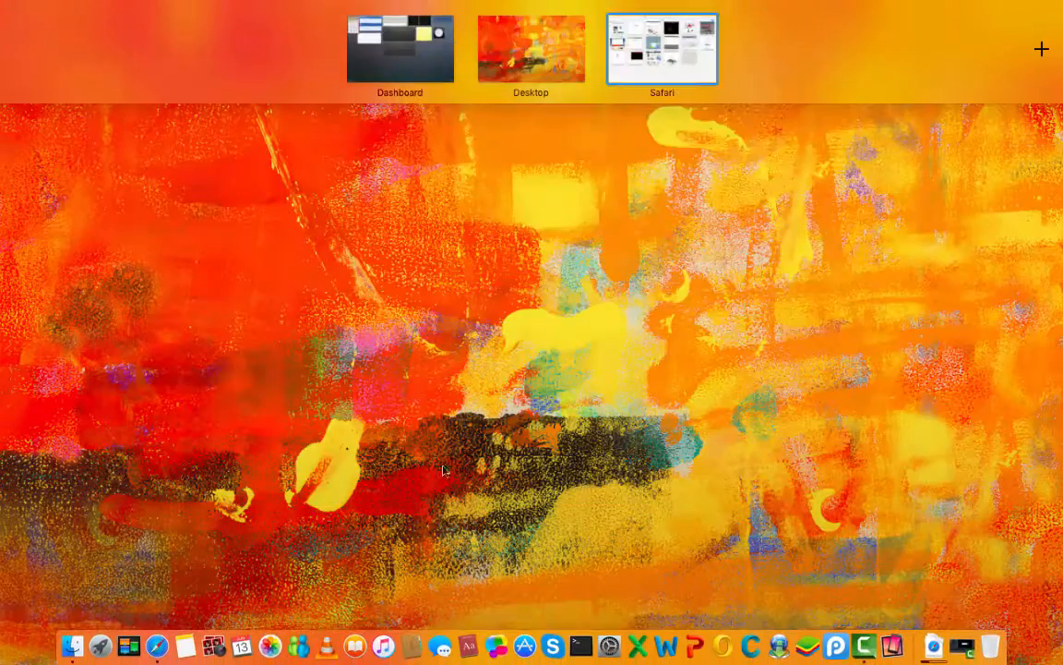
In Camtasia's space, dismiss Export finished and close without saving the untitled project.
{"action": "left_click", "coordinate": [661, 48]}
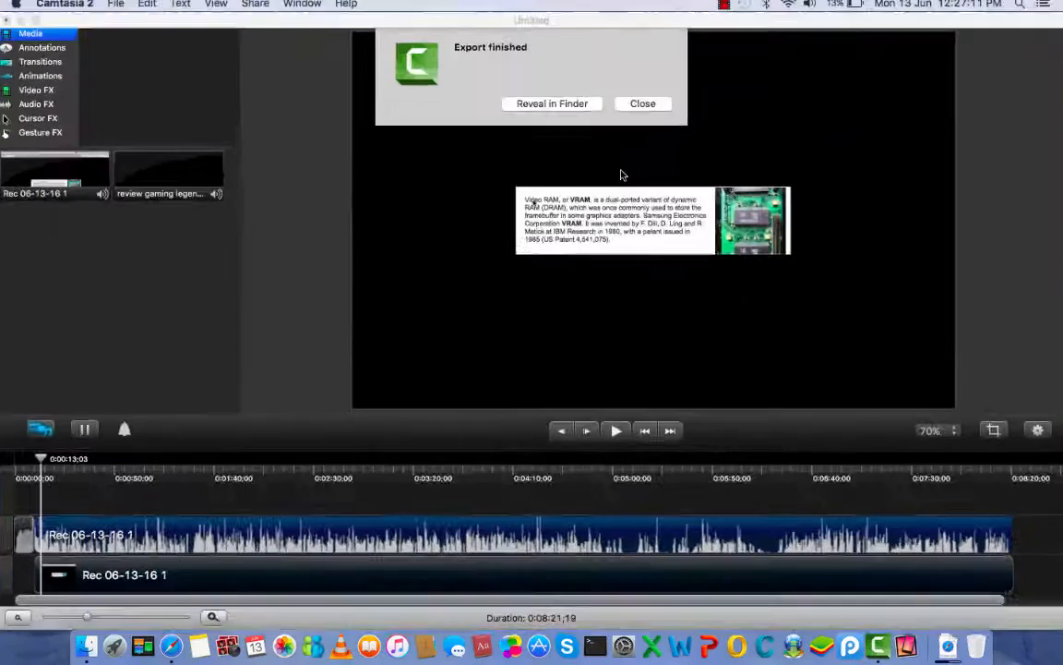
{"action": "left_click", "coordinate": [642, 104]}
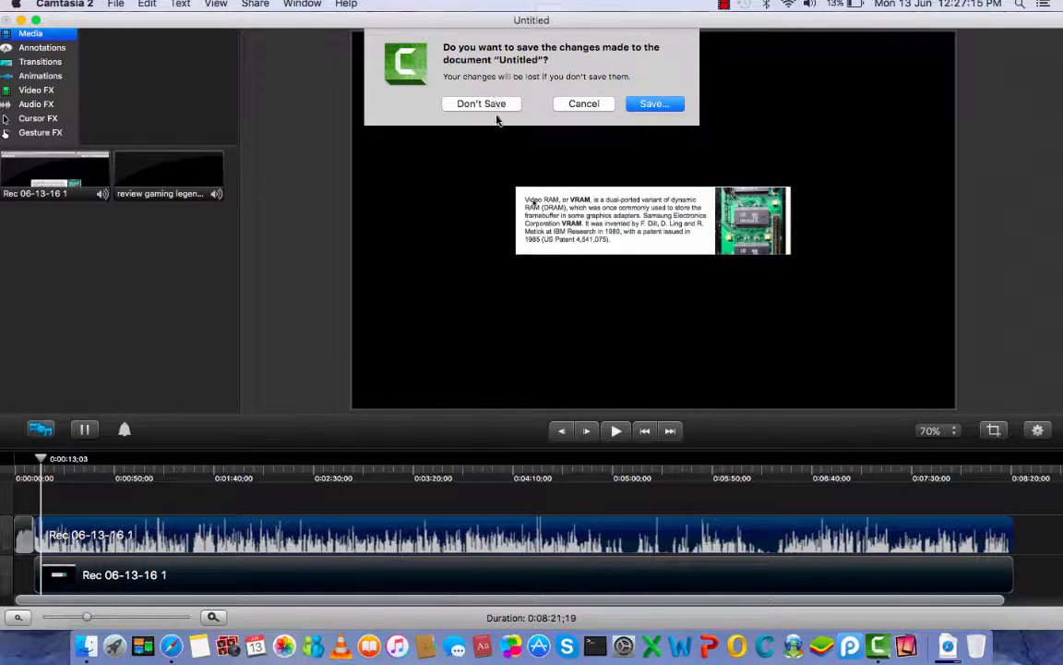
{"action": "left_click", "coordinate": [481, 103]}
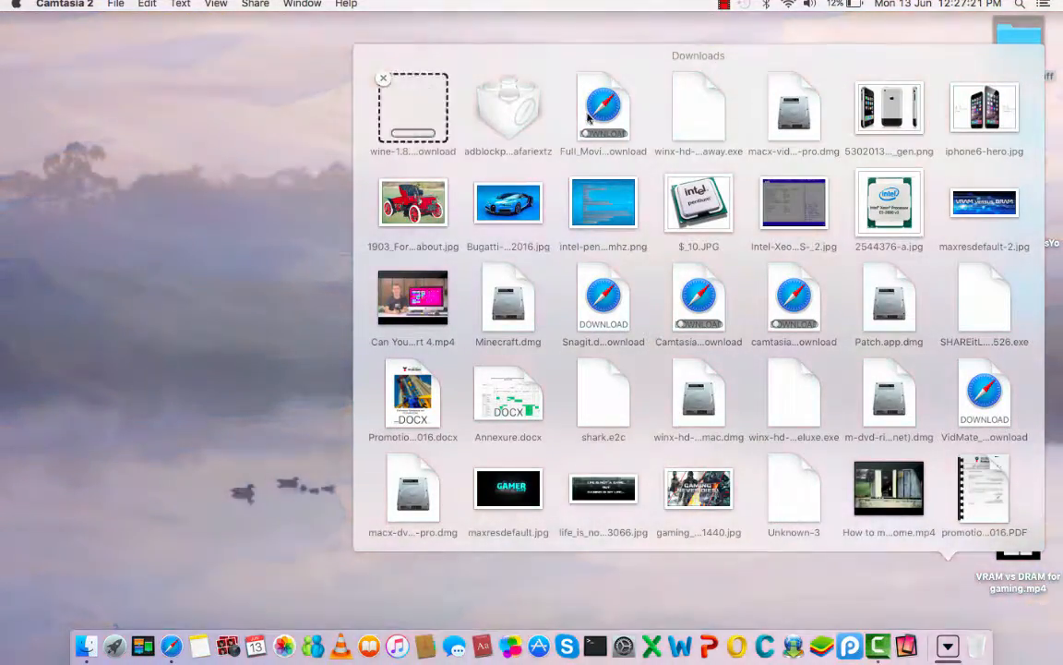
Extract wine-1.8.2.tar.bz2 from the Downloads stack with Archive Utility.
{"action": "double_click", "coordinate": [413, 106]}
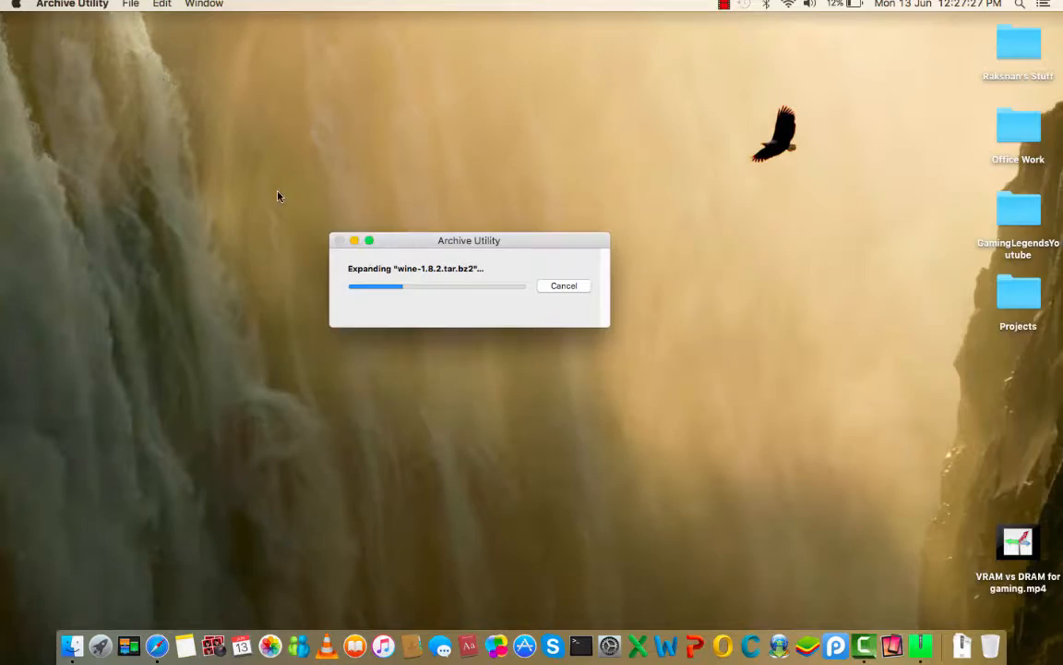
{"action": "mouse_move", "coordinate": [346, 286]}
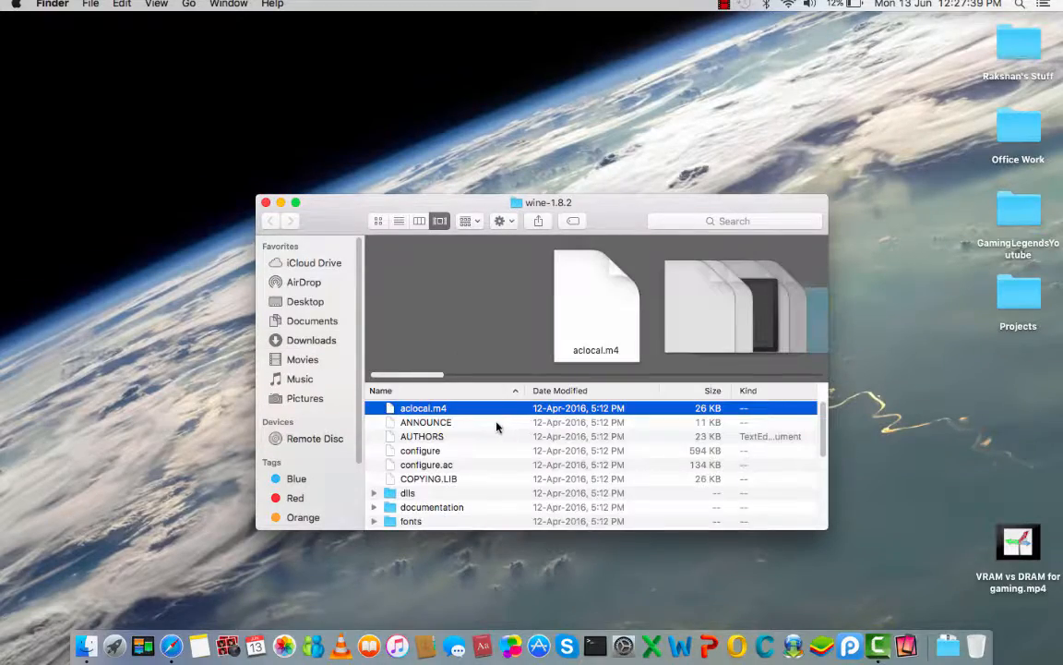
Launch the configure script in wine-1.8.2 and answer the Unix application warning.
{"action": "scroll", "scroll_direction": "down", "scroll_amount": 3}
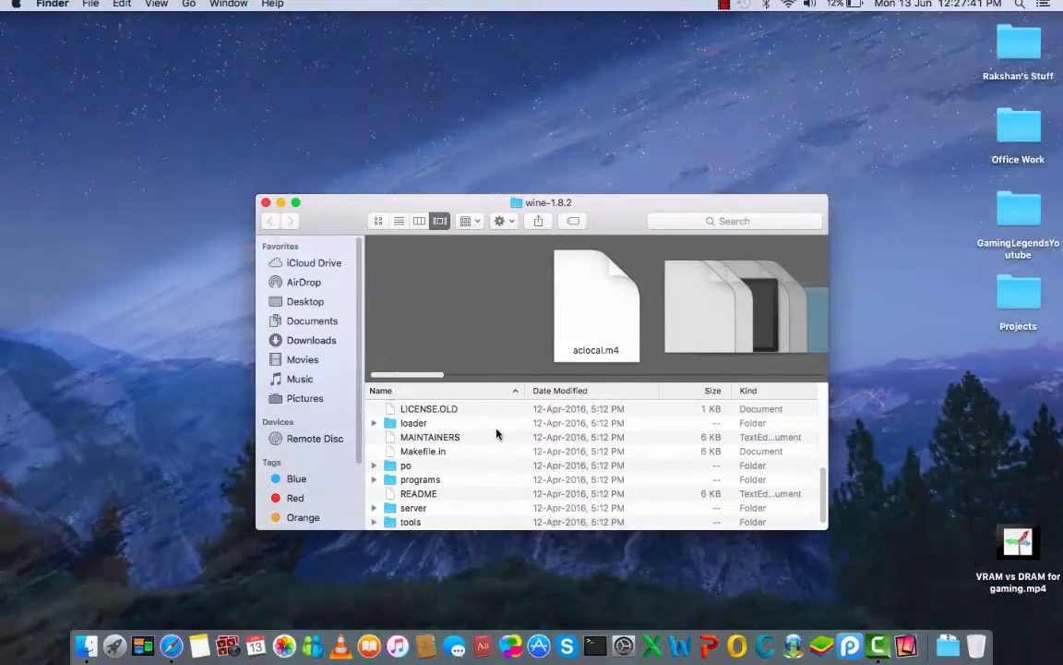
{"action": "left_click", "coordinate": [294, 201]}
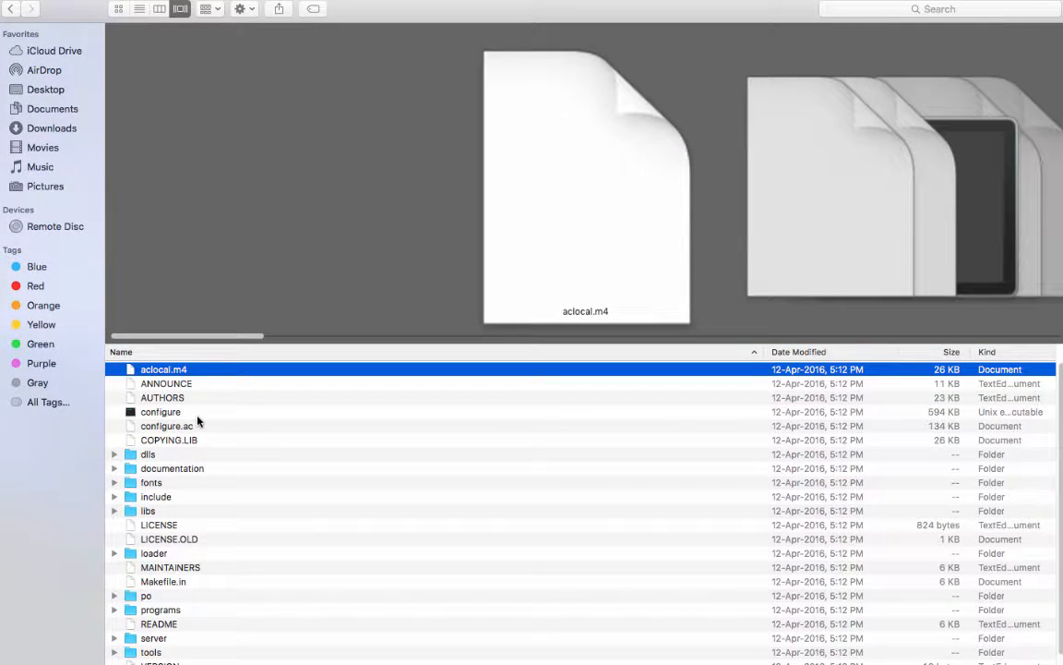
{"action": "mouse_move", "coordinate": [288, 586]}
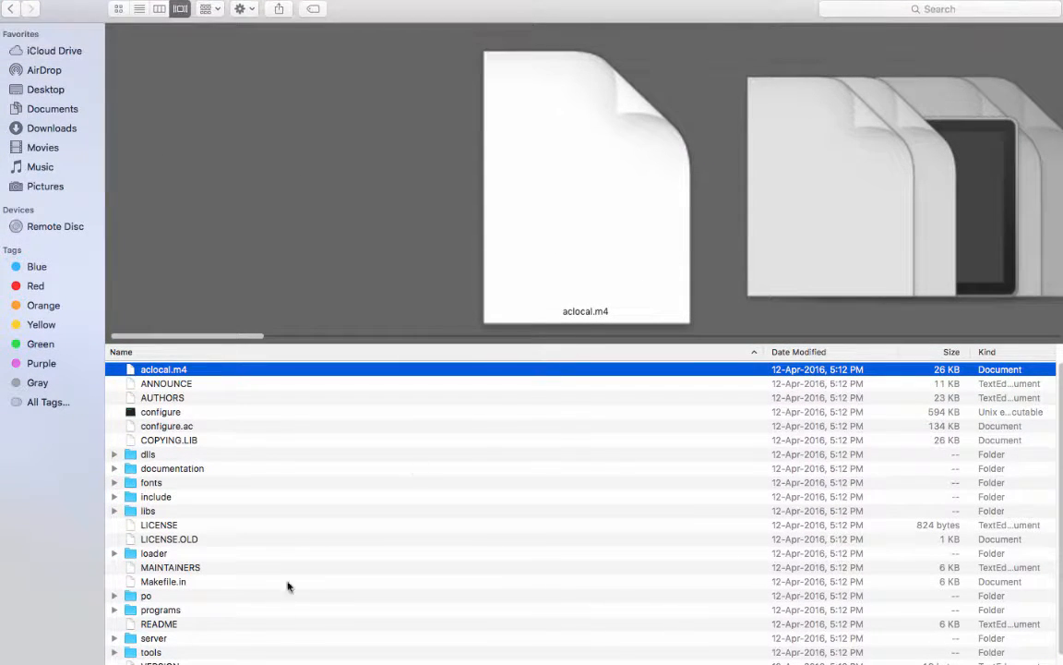
{"action": "scroll", "scroll_direction": "down", "scroll_amount": 3}
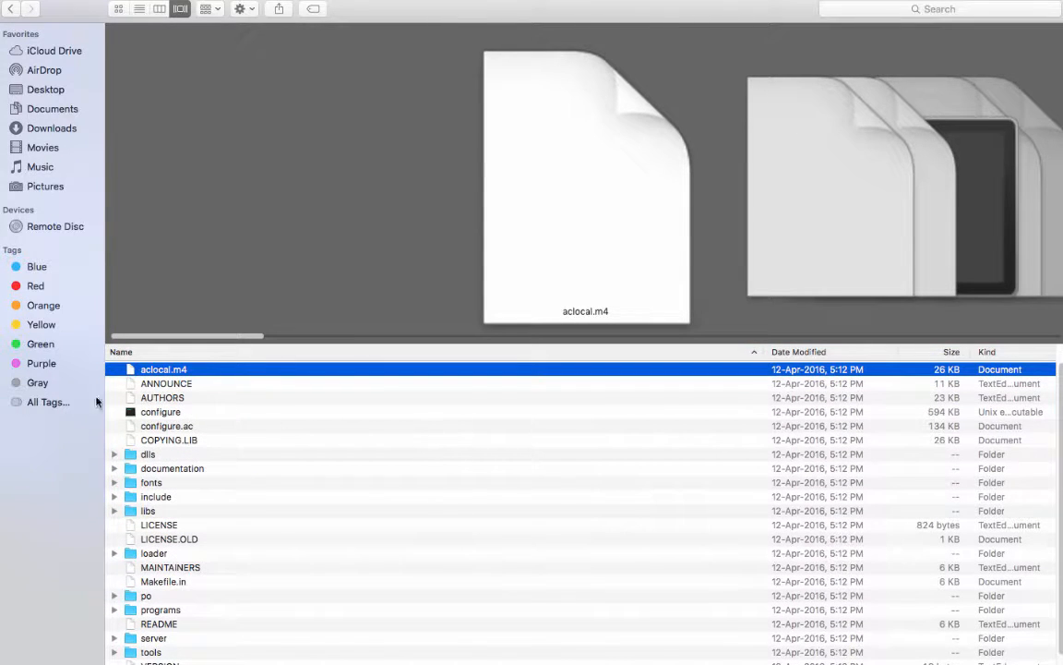
{"action": "left_click", "coordinate": [166, 425]}
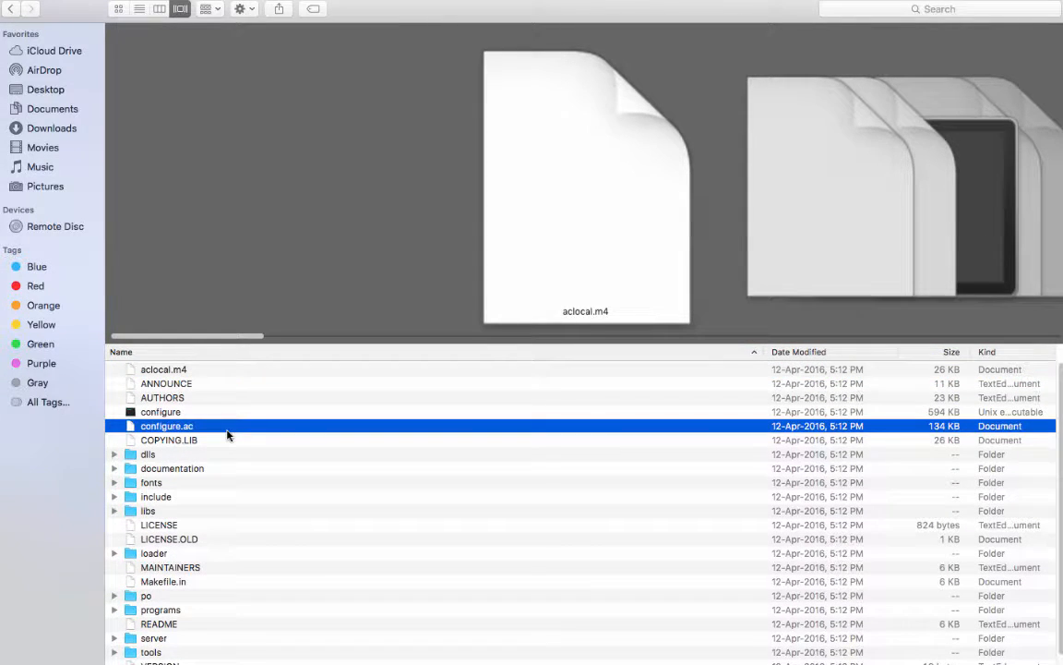
{"action": "double_click", "coordinate": [160, 412]}
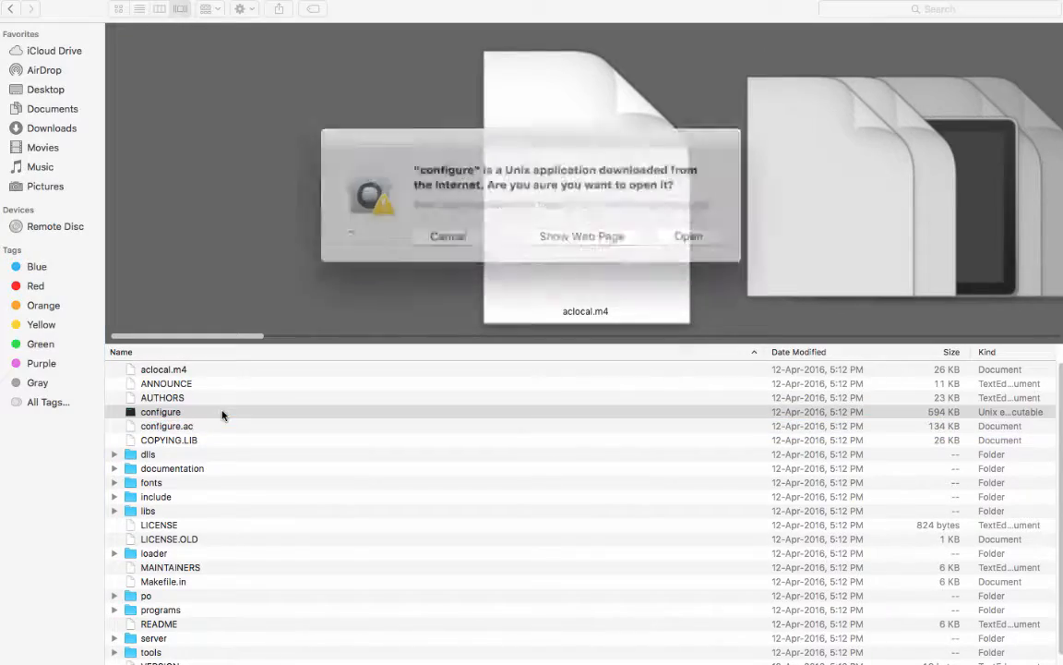
{"action": "left_click", "coordinate": [688, 236]}
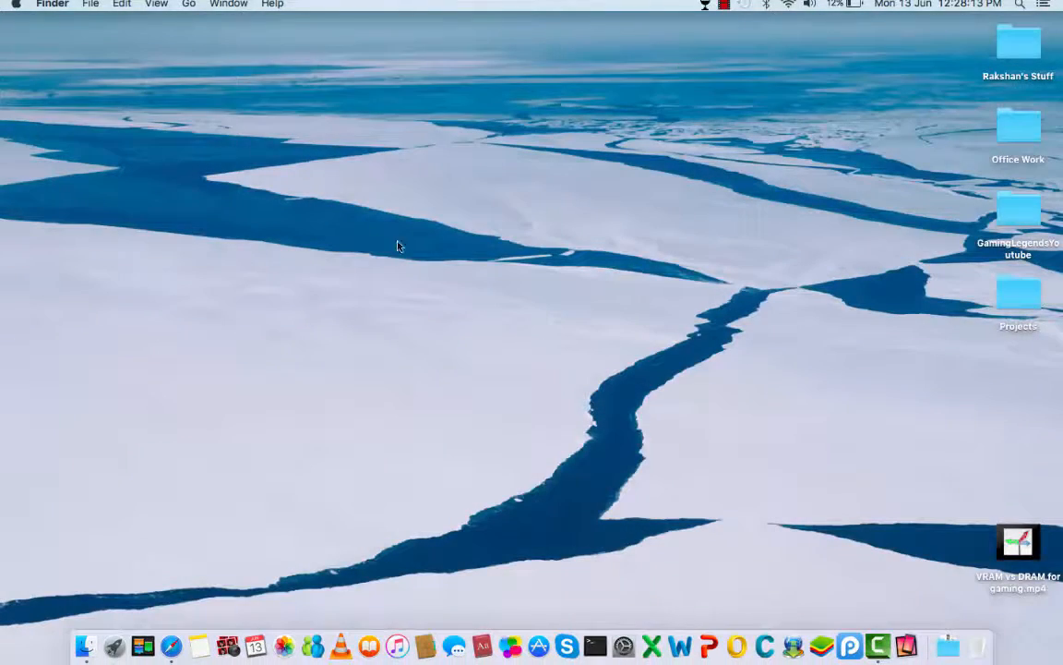
Open Show Wine Log from the Wine menu bar icon and hide the log list.
{"action": "left_click", "coordinate": [703, 4]}
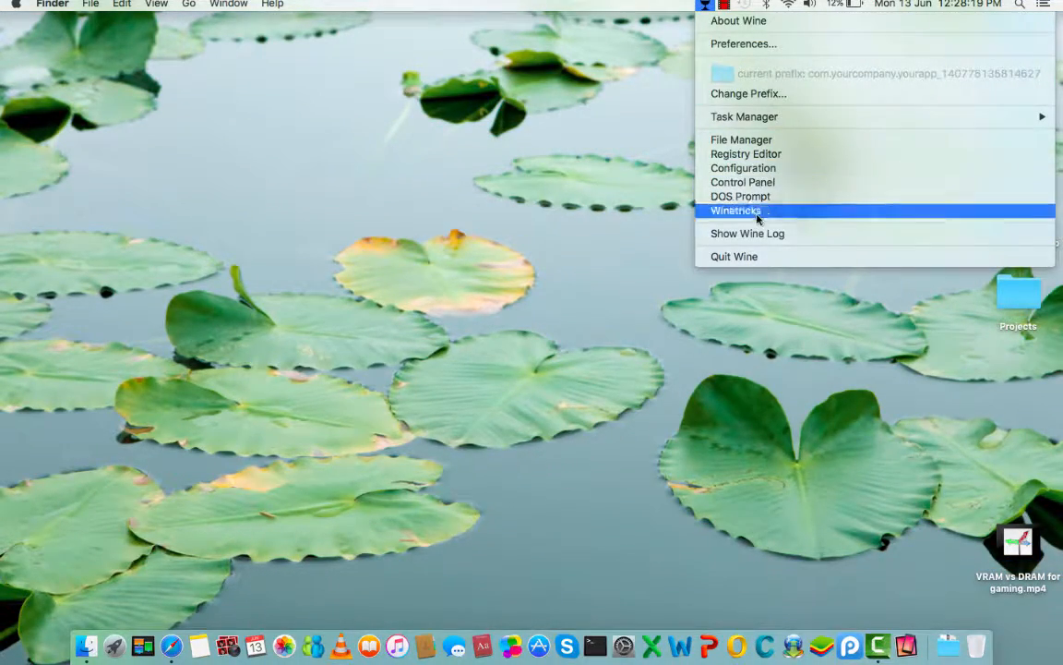
{"action": "left_click", "coordinate": [746, 233]}
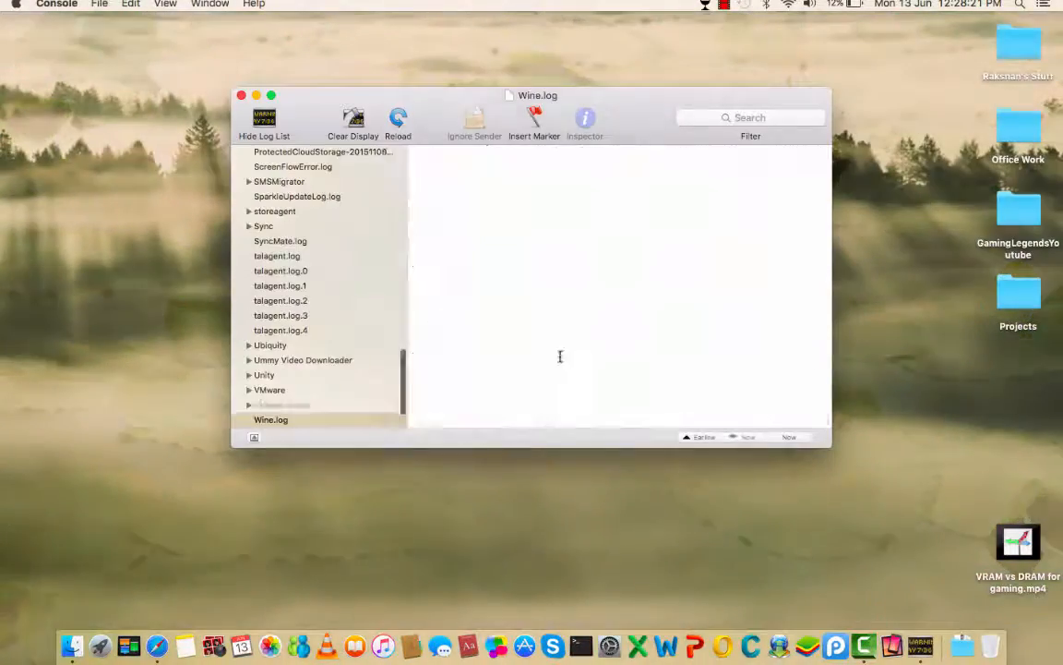
{"action": "left_click", "coordinate": [264, 120]}
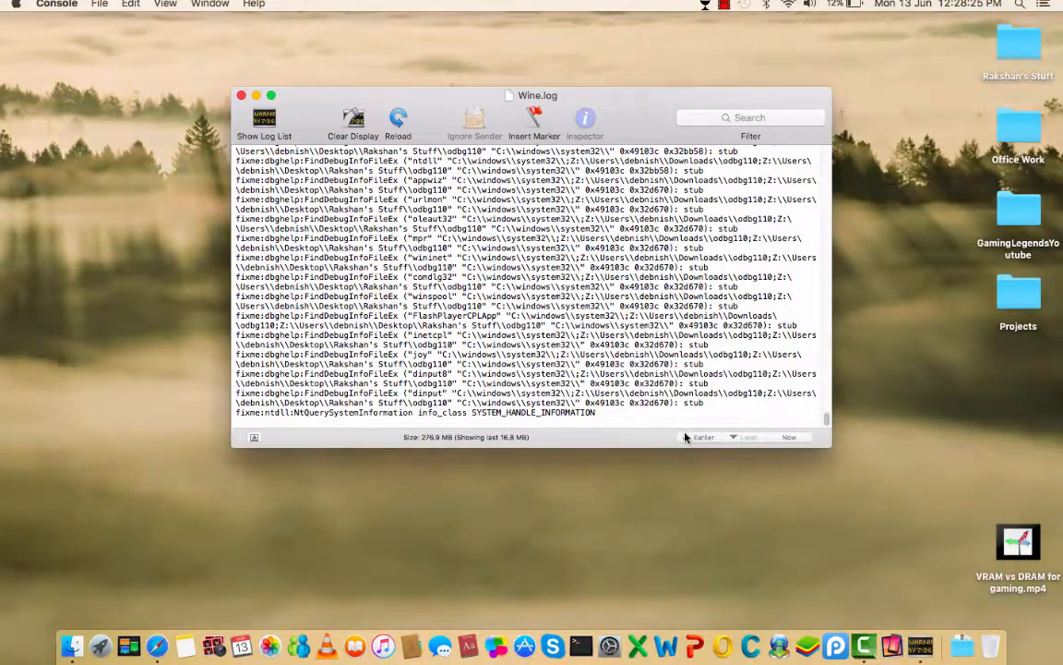
Page back through earlier Wine.log messages, then forward to later ones.
{"action": "left_click", "coordinate": [703, 436]}
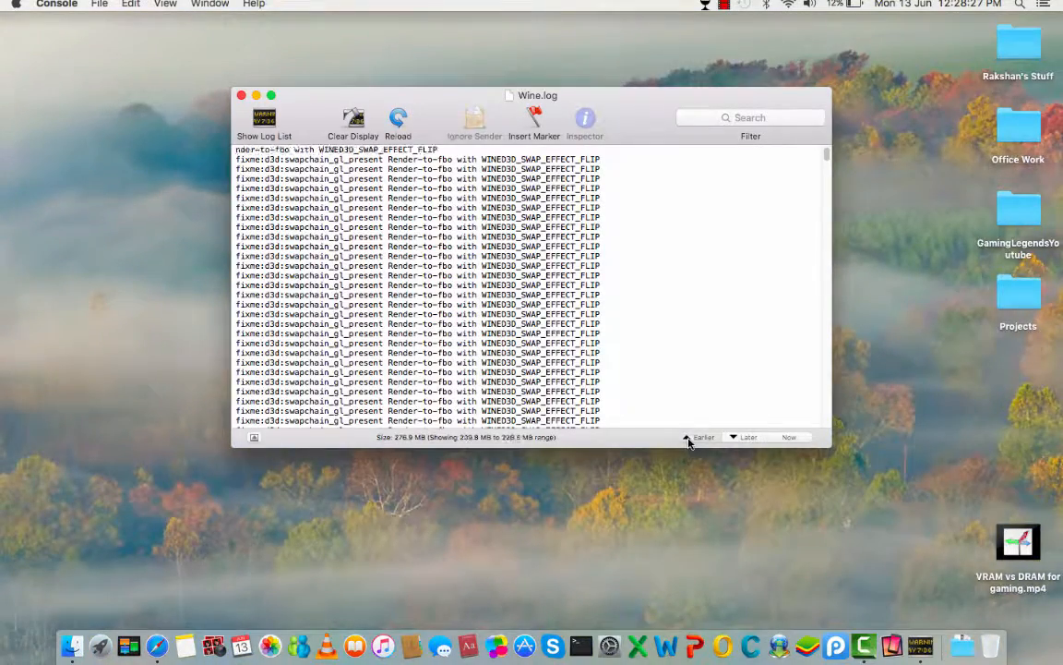
{"action": "left_click", "coordinate": [704, 437]}
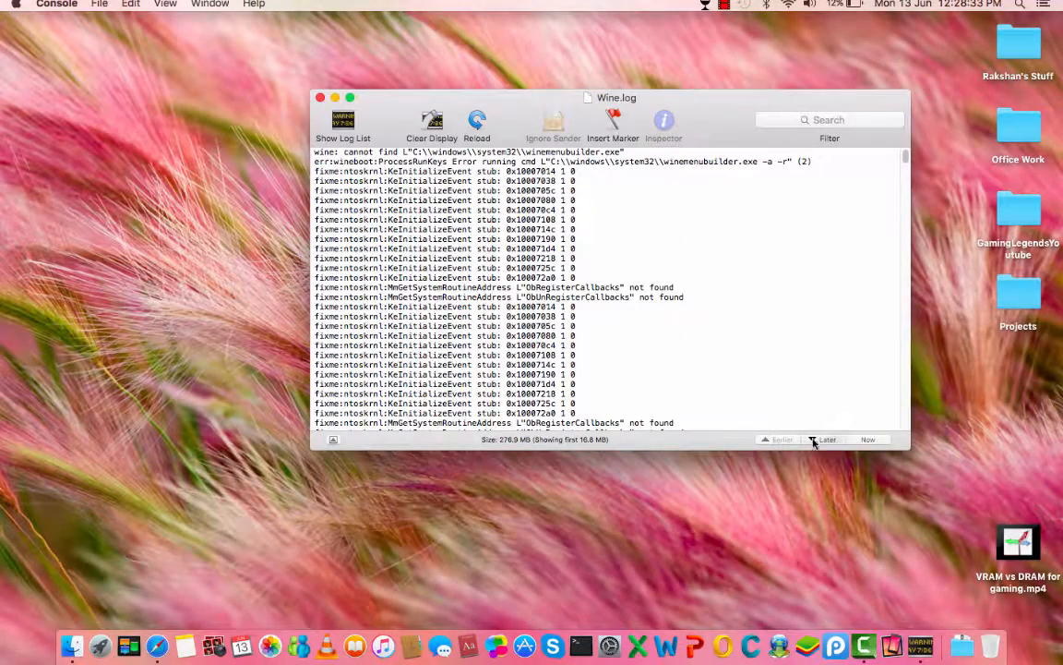
{"action": "left_click", "coordinate": [824, 438]}
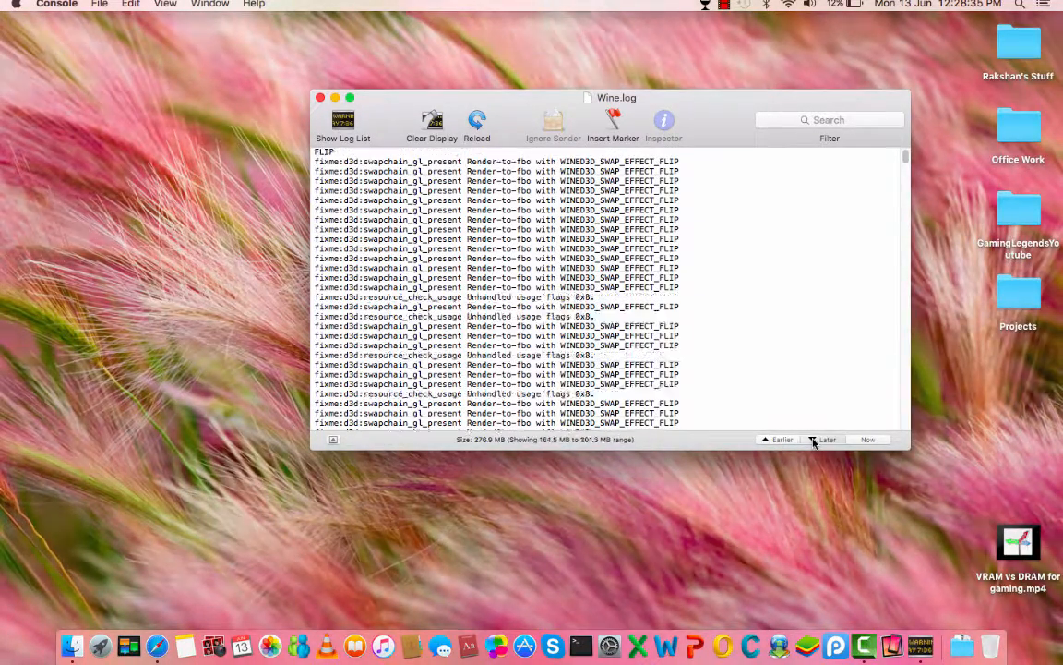
{"action": "left_click", "coordinate": [320, 97]}
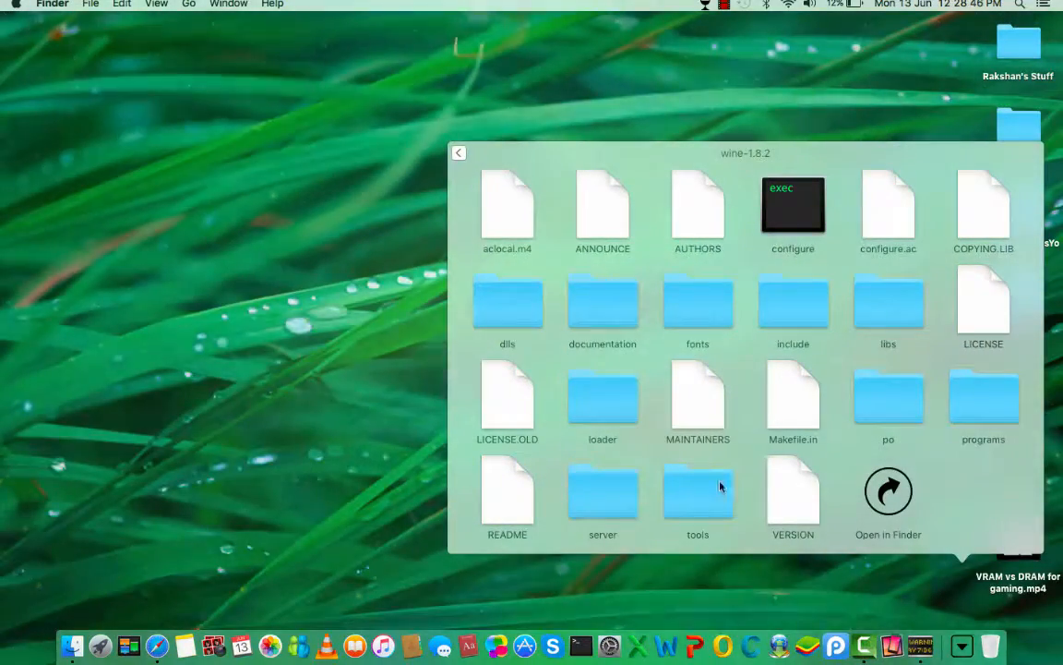
{"action": "mouse_move", "coordinate": [653, 478]}
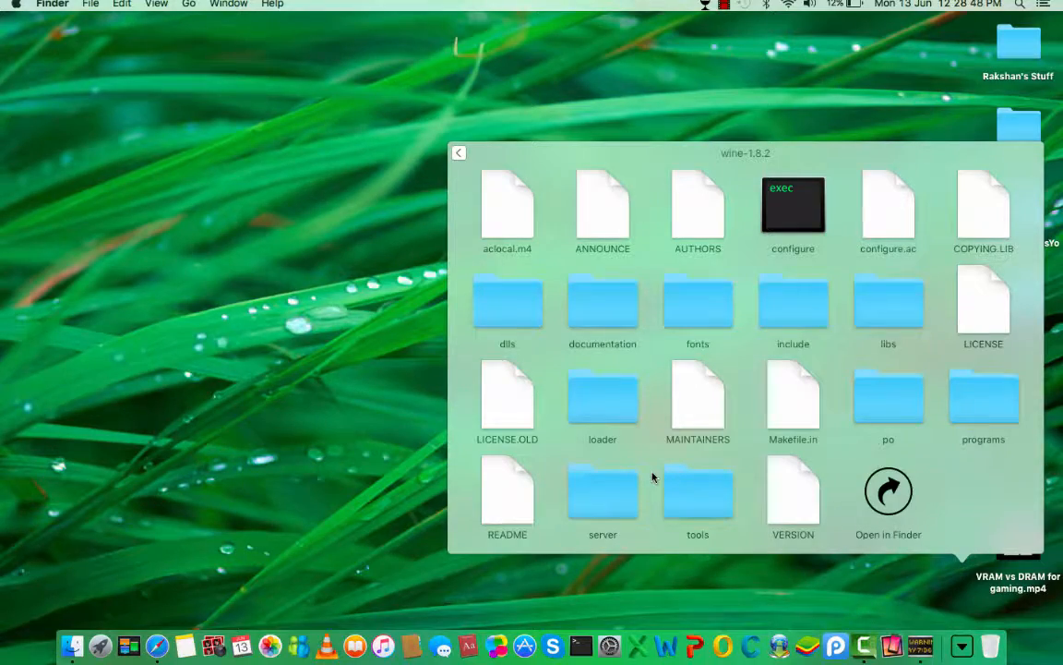
Open the desktop wine-1.8.2 folder, select VERSION, and revisit the Wine menu bar icon.
{"action": "left_click", "coordinate": [459, 153]}
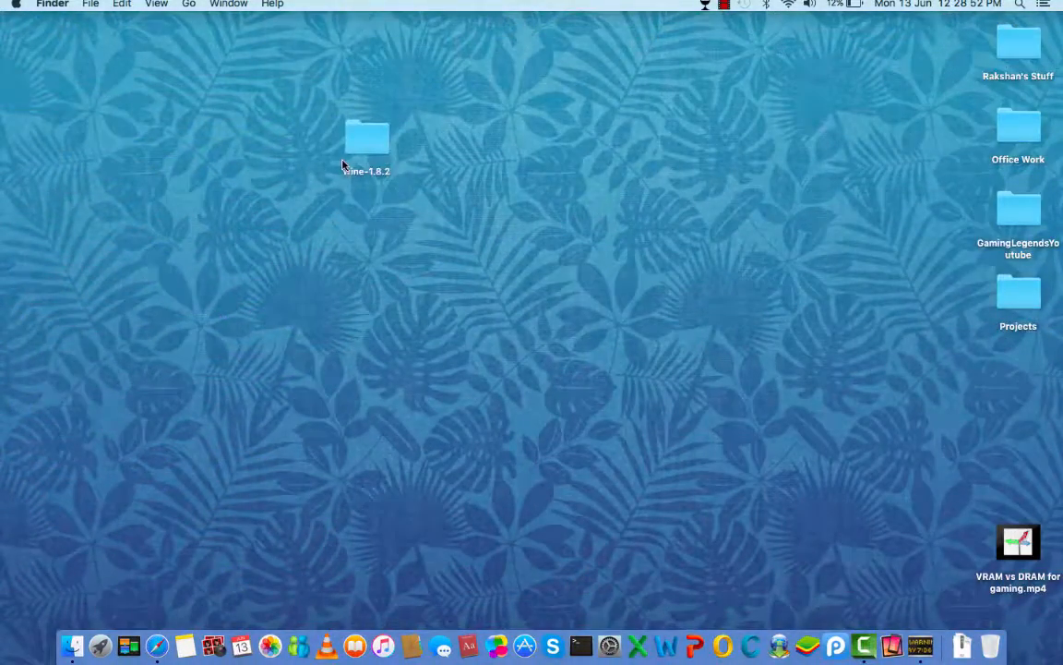
{"action": "double_click", "coordinate": [366, 138]}
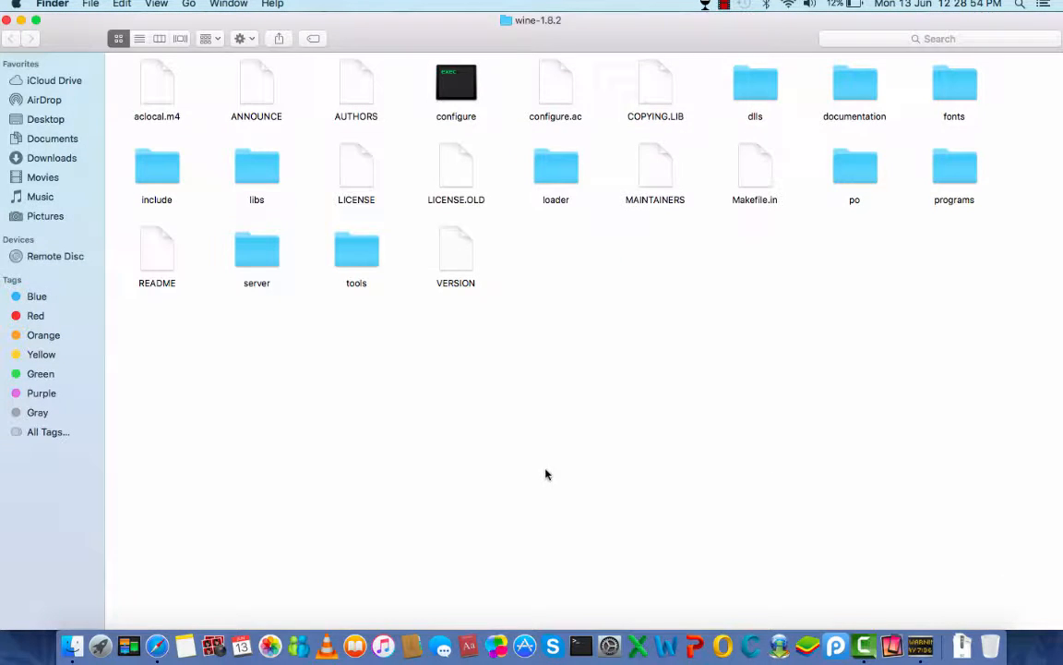
{"action": "double_click", "coordinate": [455, 254]}
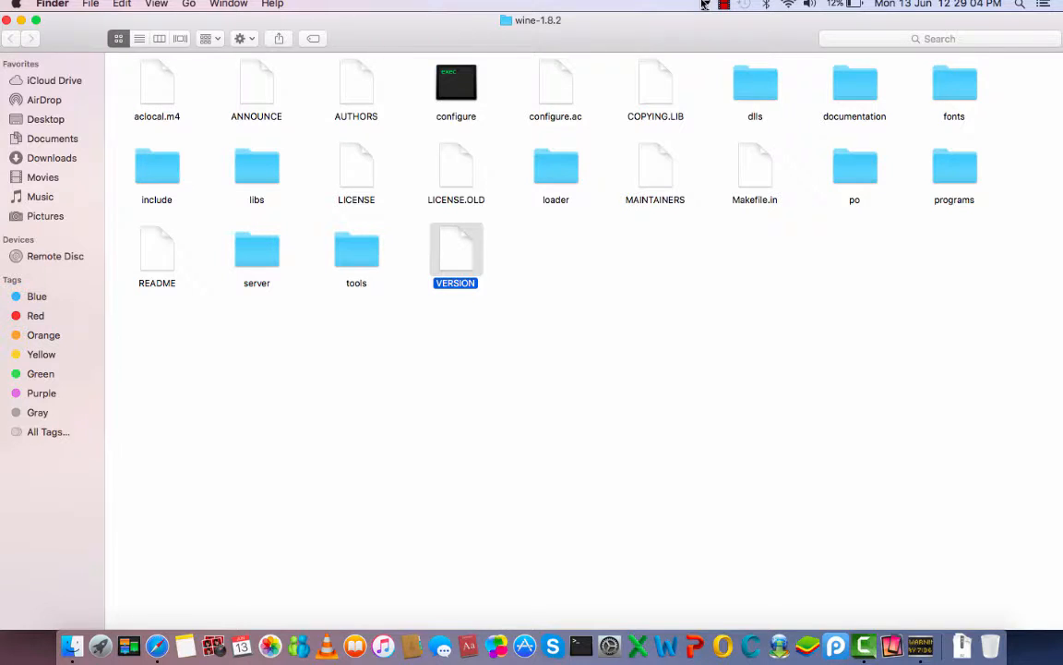
{"action": "left_click", "coordinate": [706, 4]}
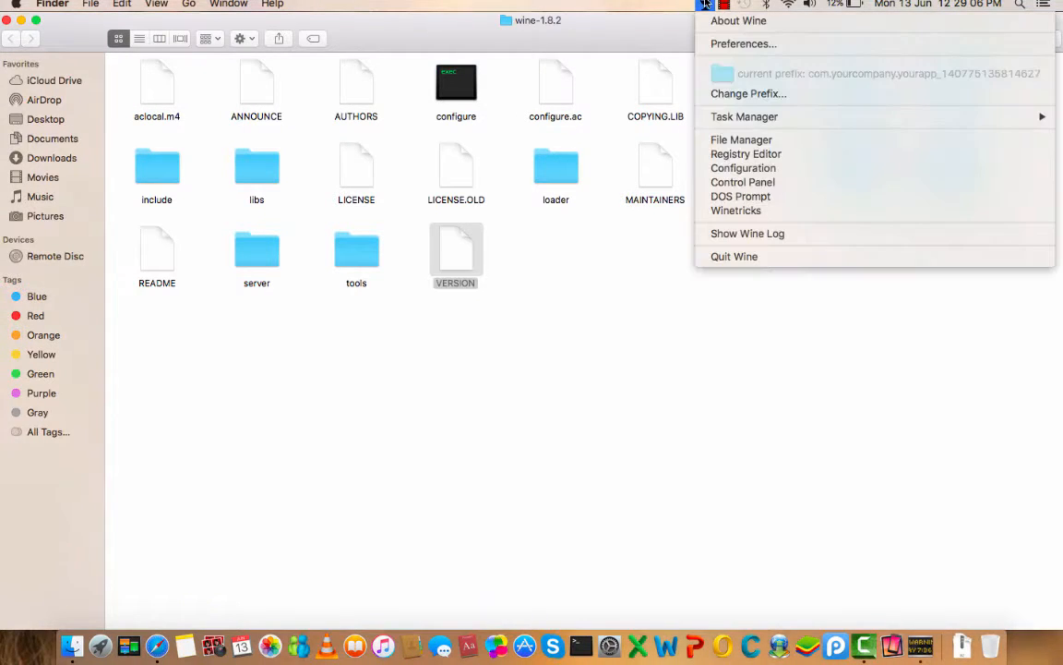
{"action": "mouse_move", "coordinate": [734, 256]}
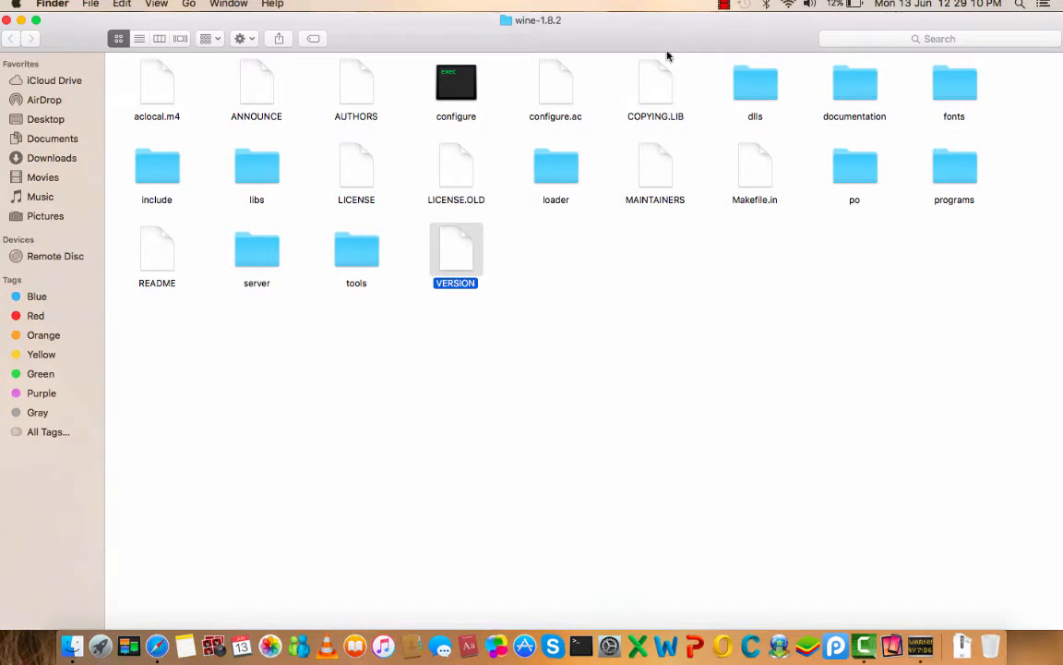
{"action": "left_click", "coordinate": [725, 5]}
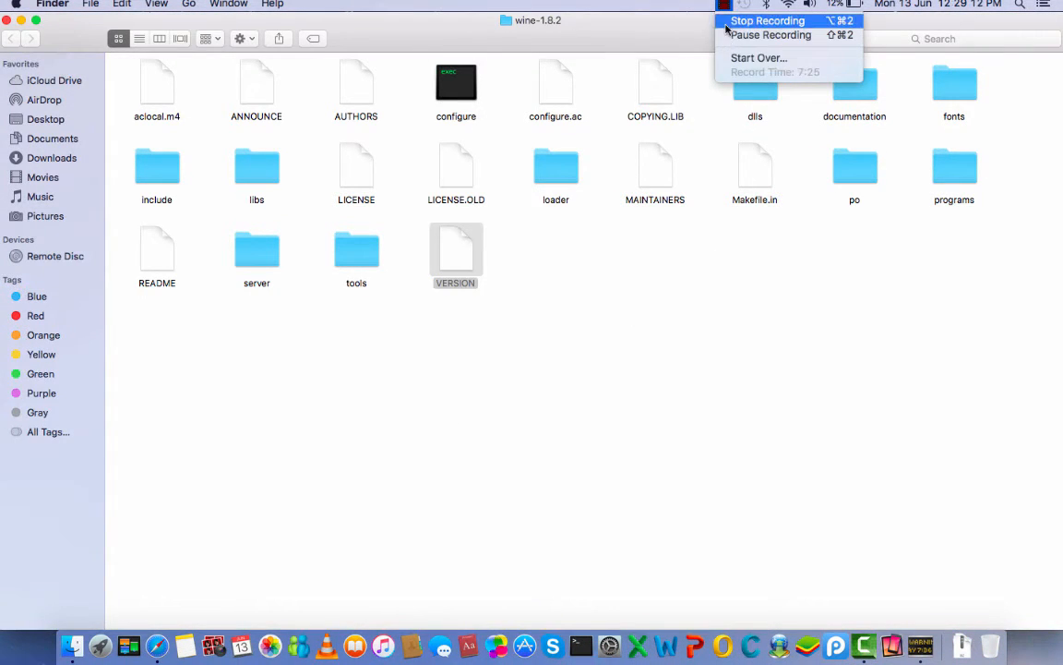